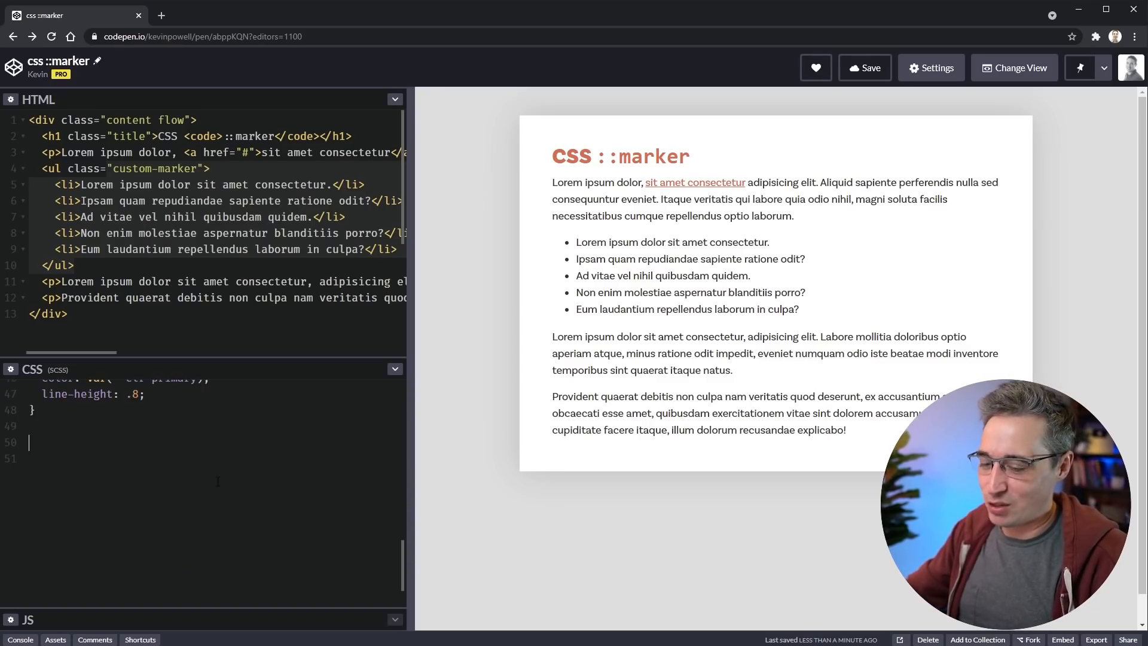
# Add a ::marker rule with color: red, then change the bullet colour to blue.
pyautogui.write('::marker {')
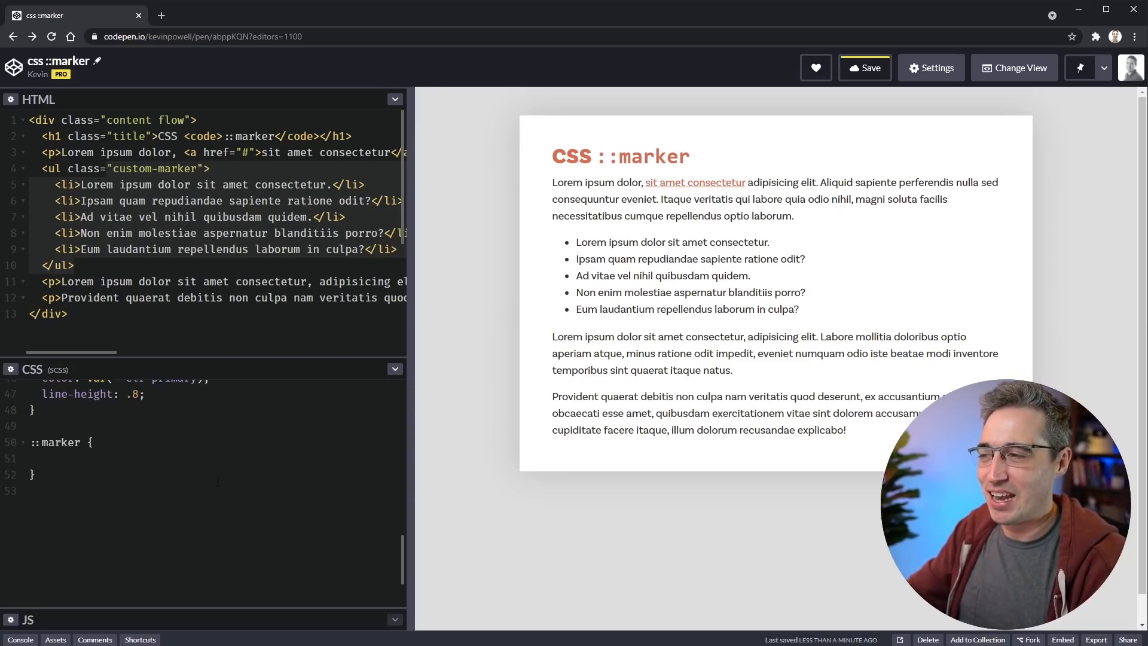
pyautogui.write('color: red;')
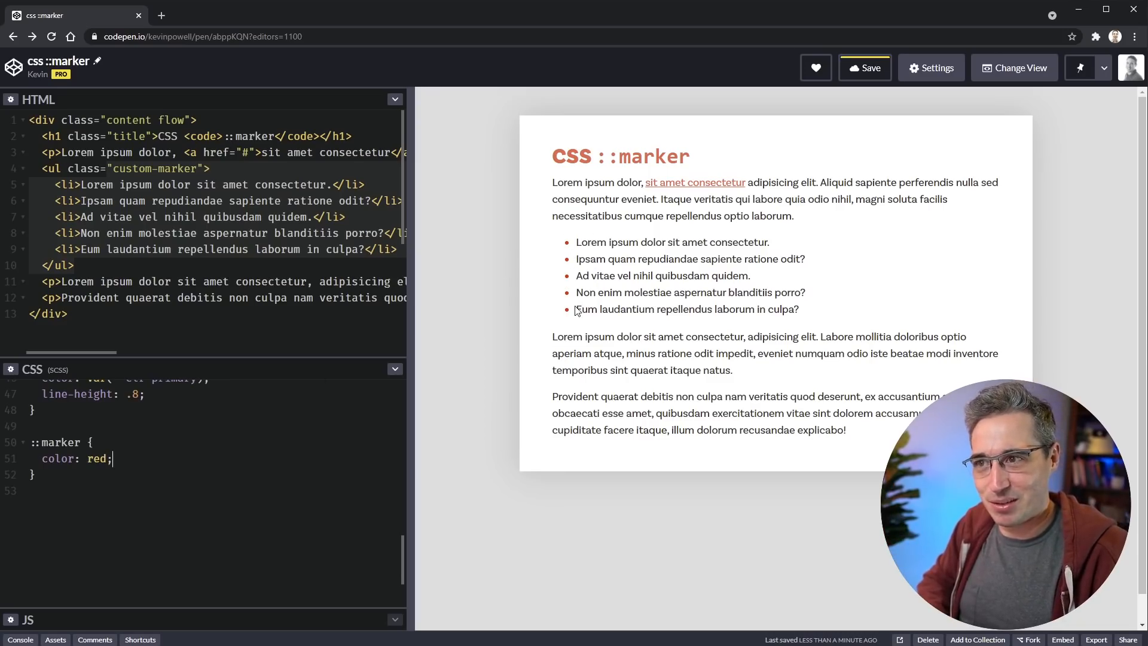
pyautogui.moveTo(573, 288)
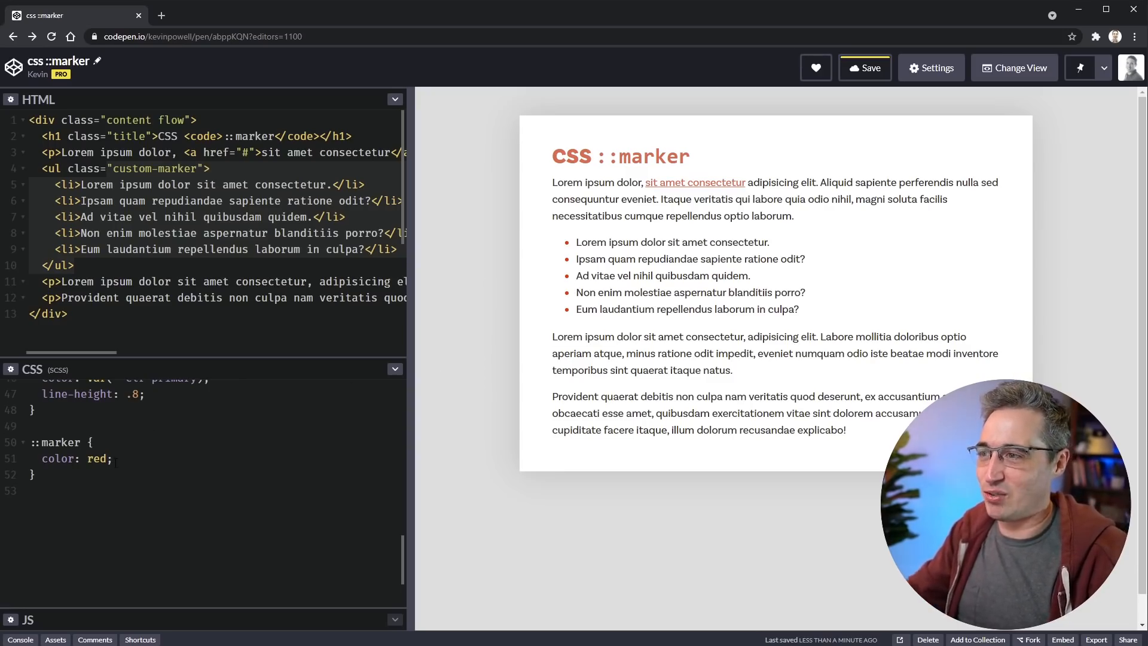
pyautogui.write('b')
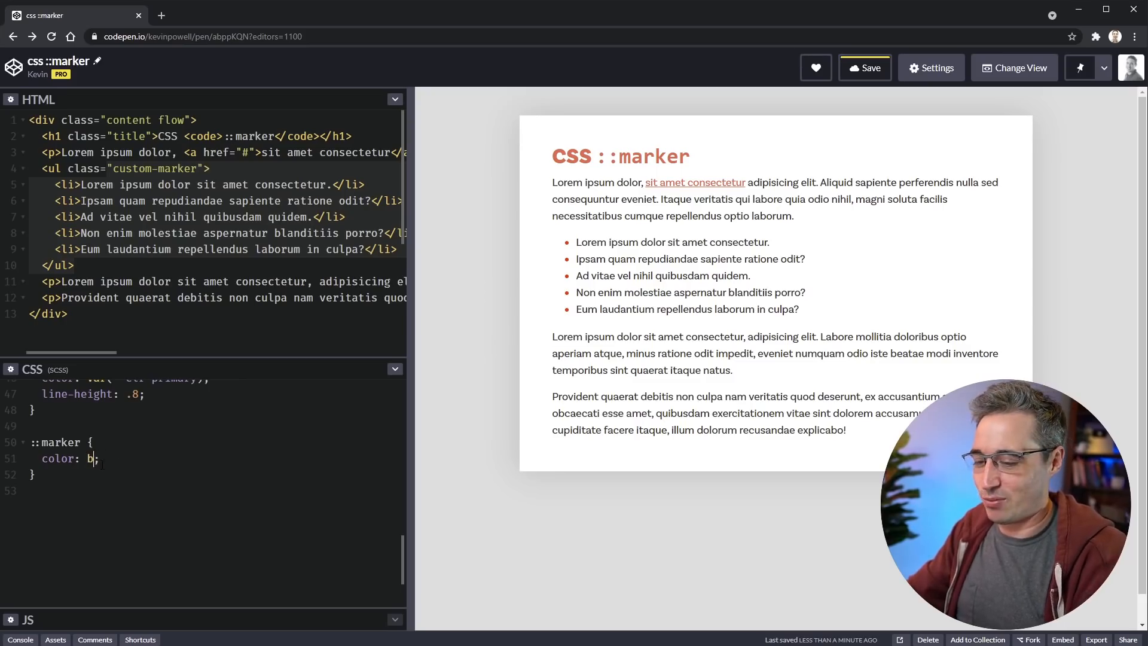
pyautogui.write('lue')
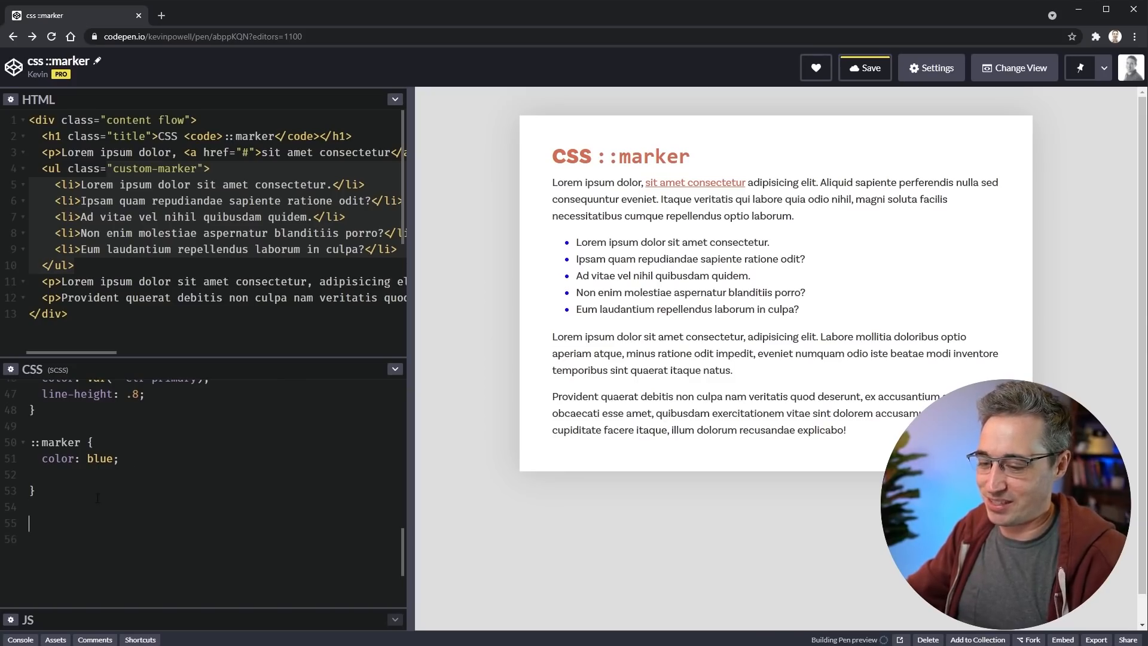
pyautogui.write('li:hover')
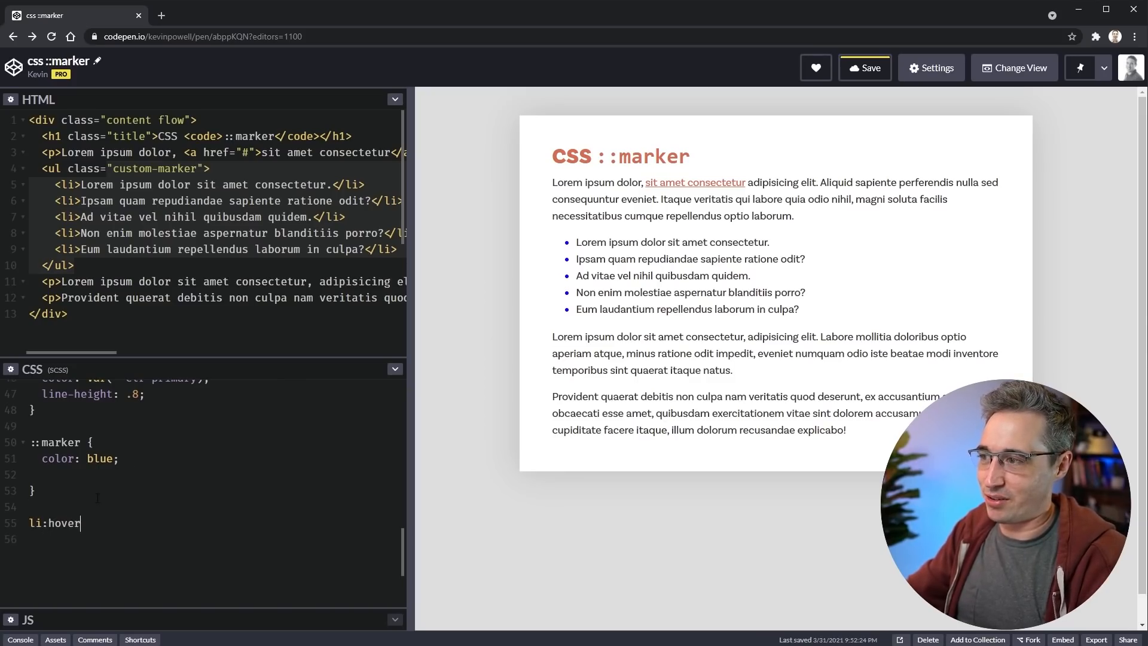
pyautogui.write('::marker {')
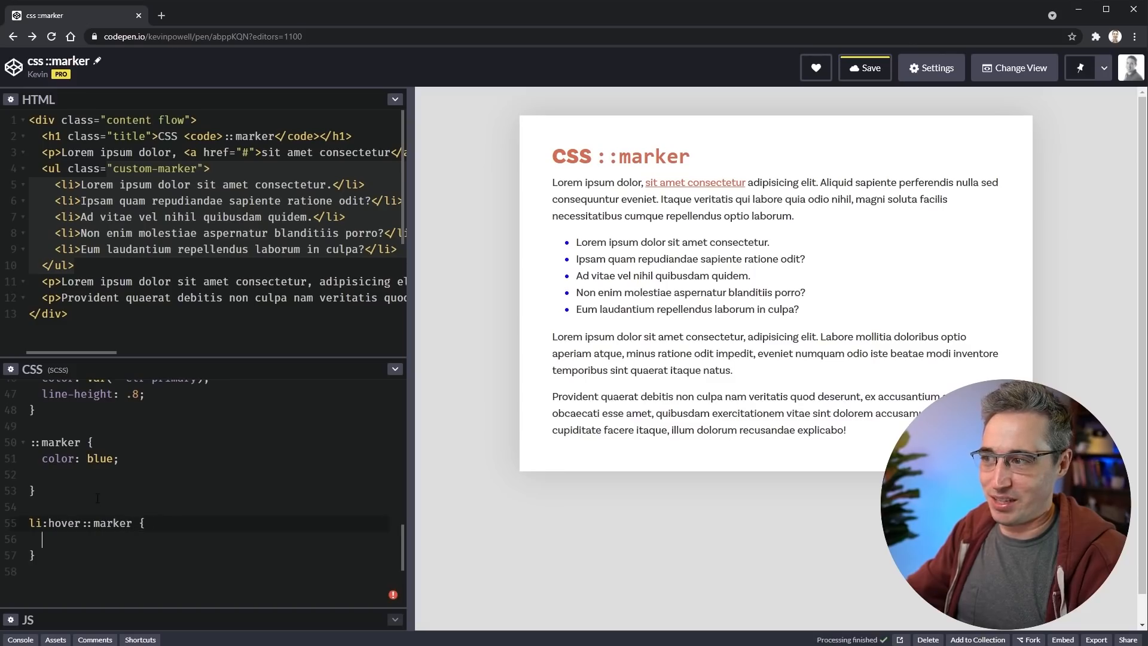
pyautogui.write('color: red;')
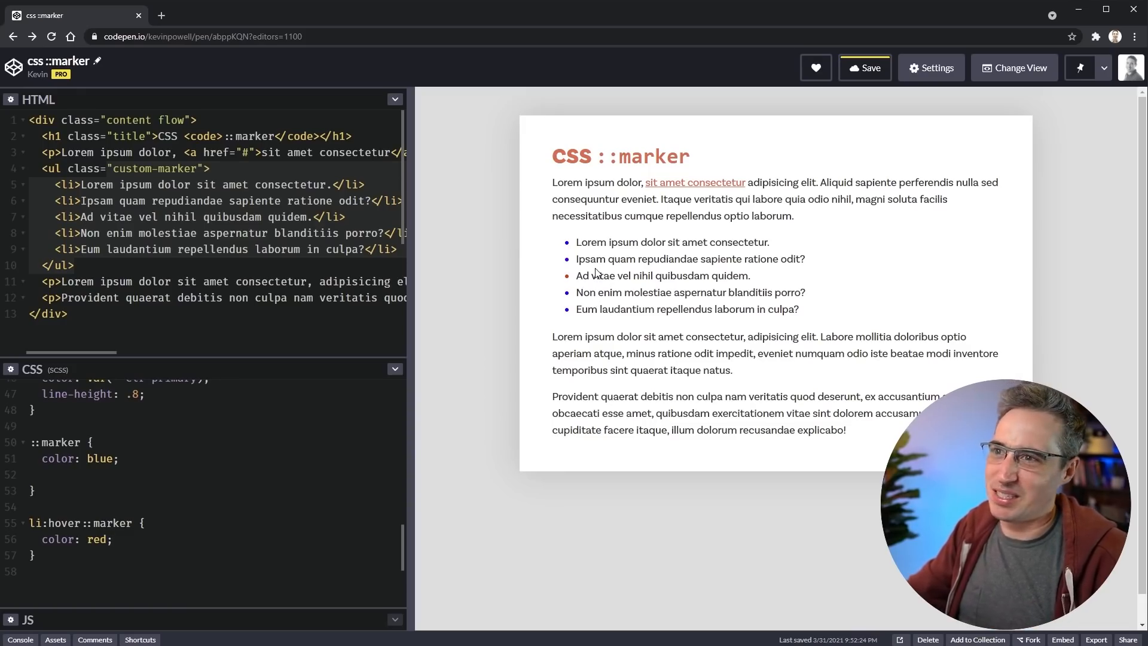
pyautogui.moveTo(562, 310)
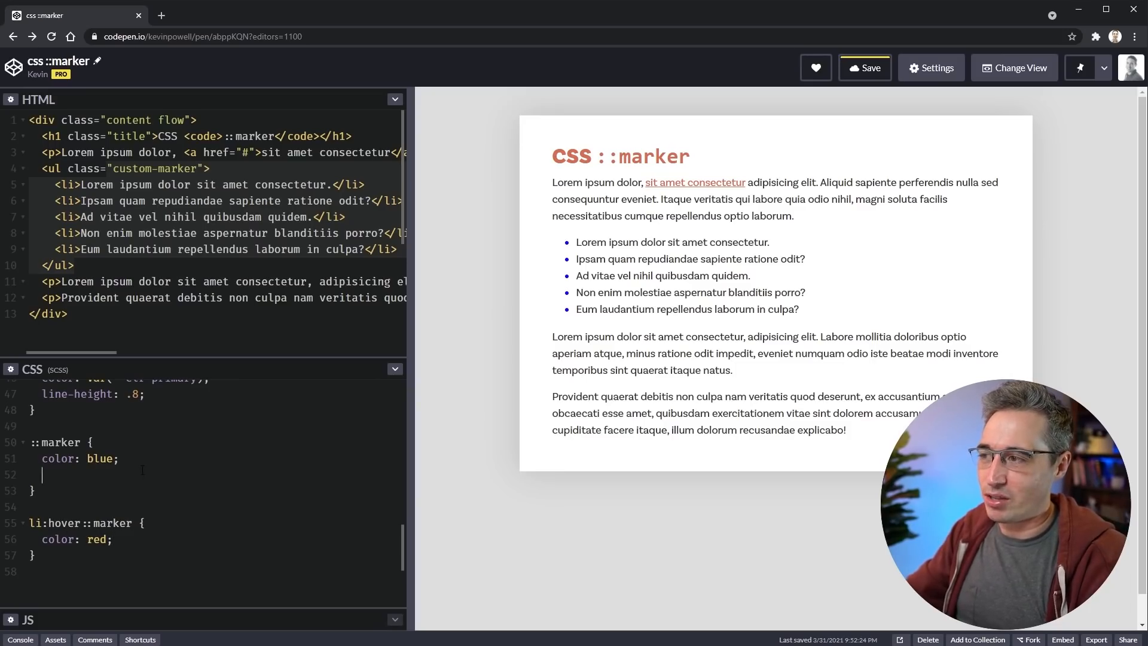
pyautogui.write('transition:')
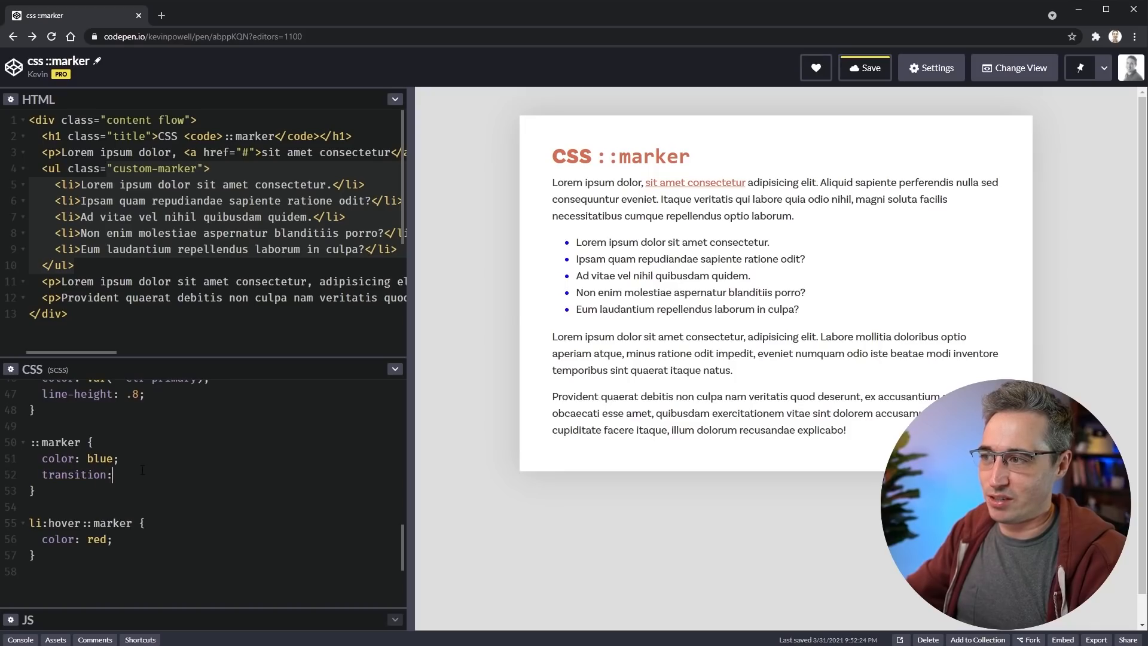
pyautogui.write('color')
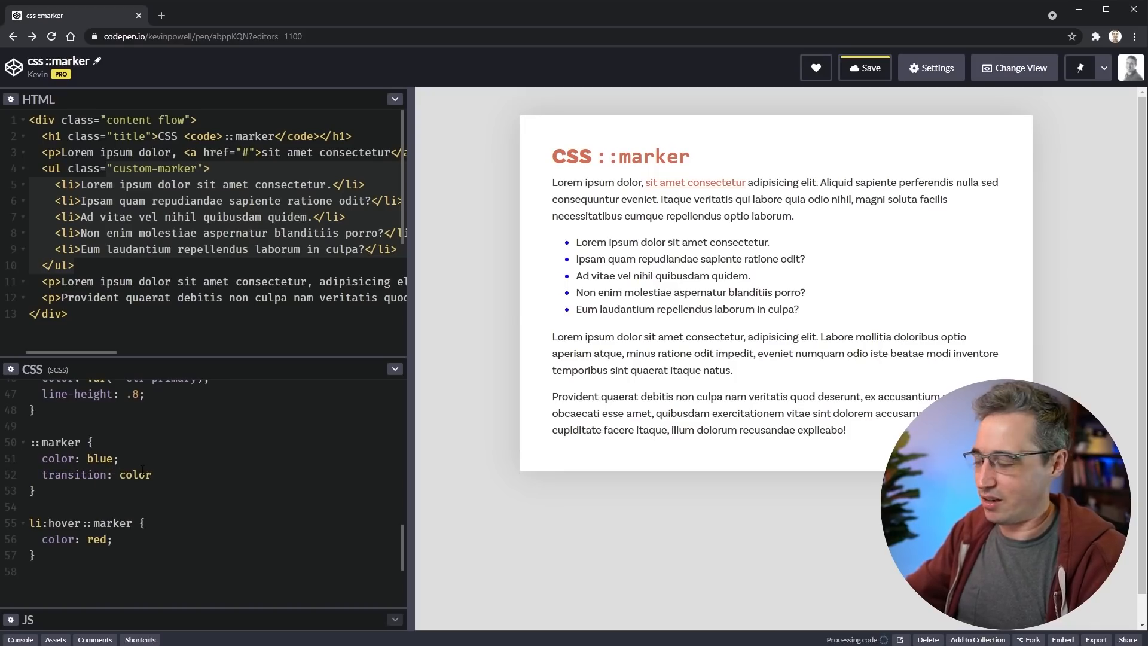
pyautogui.write('1s')
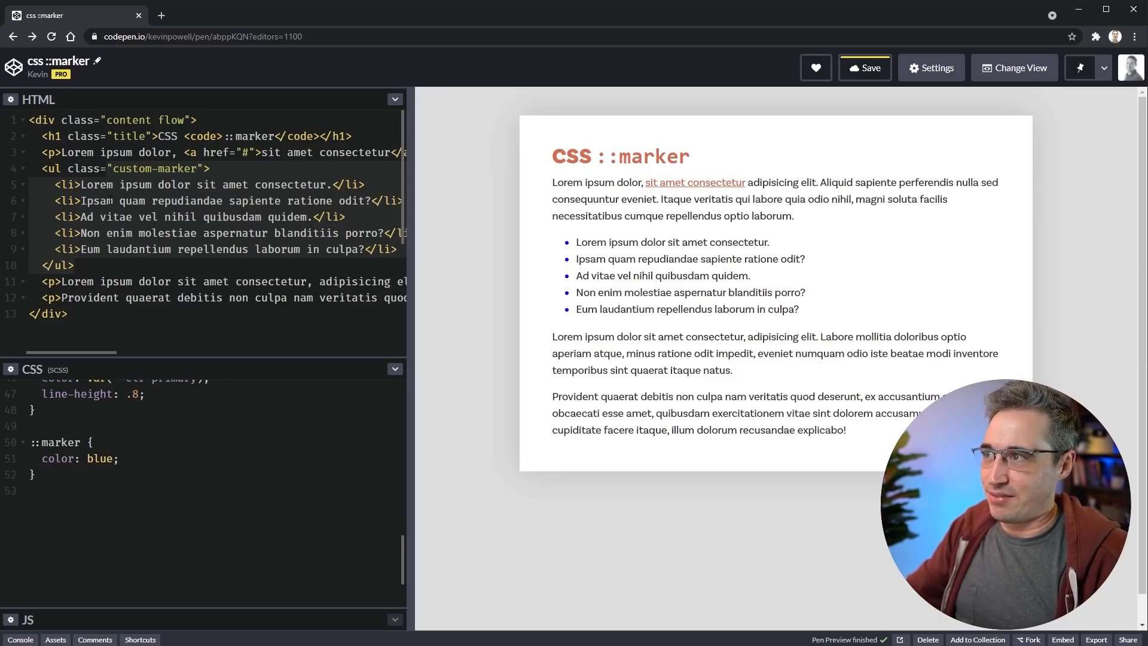
# Set the ::marker colour to var(--clr-primary).
pyautogui.click(864, 67)
pyautogui.write('var(--')
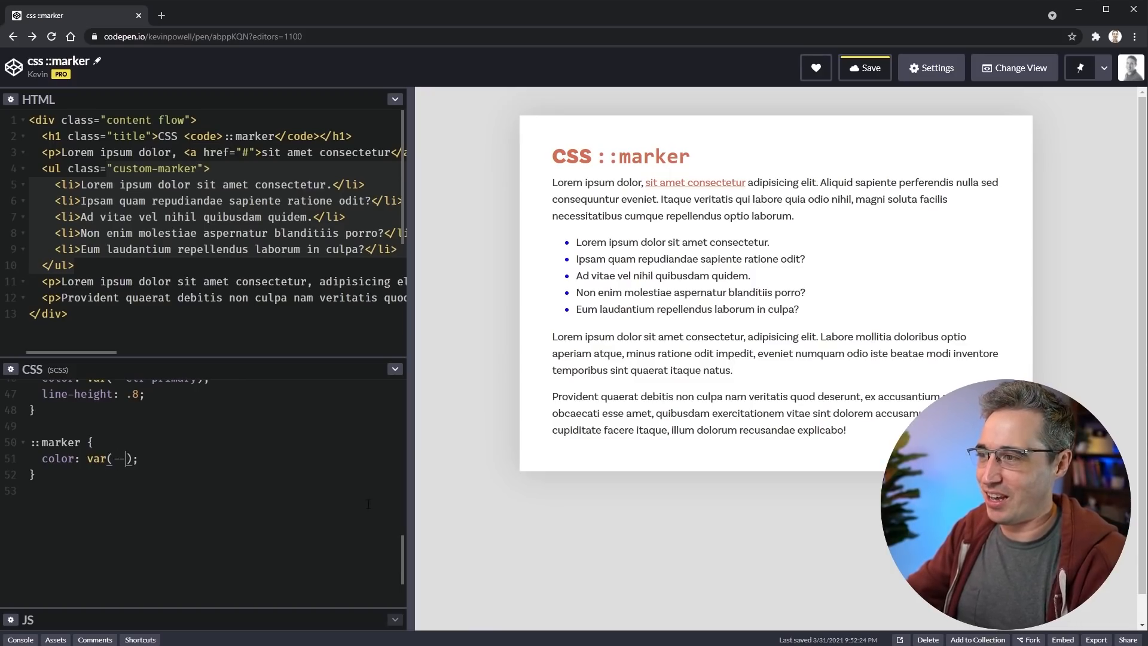
pyautogui.write('clr-primary')
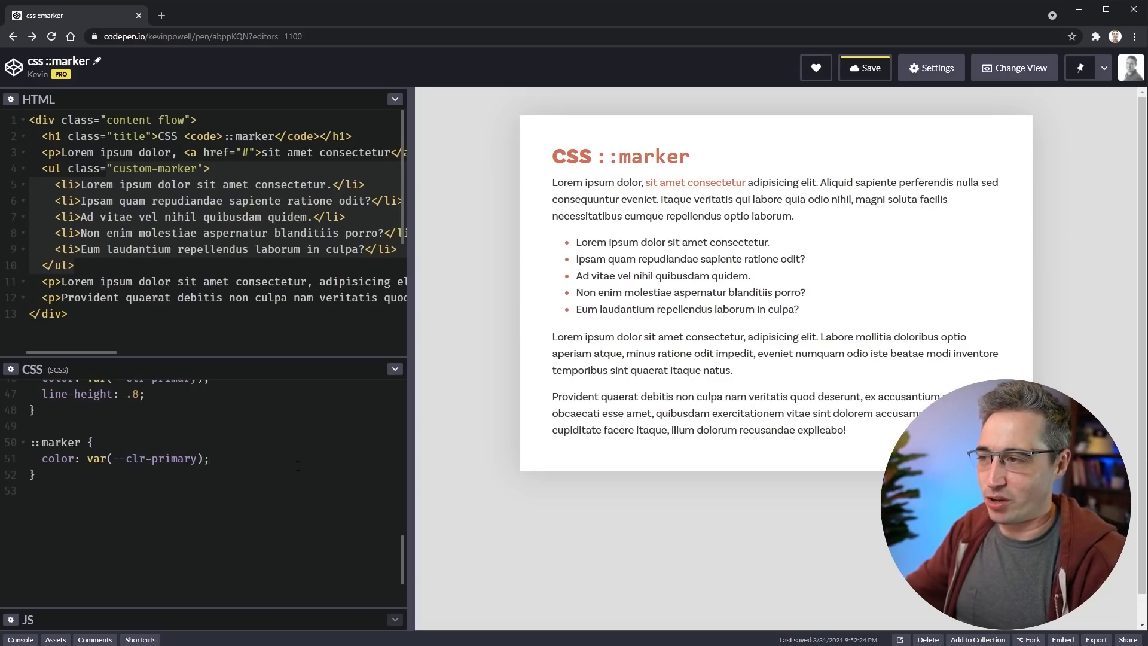
# Give the ::marker font-size .5em and font-weight 900.
pyautogui.write('font-size:')
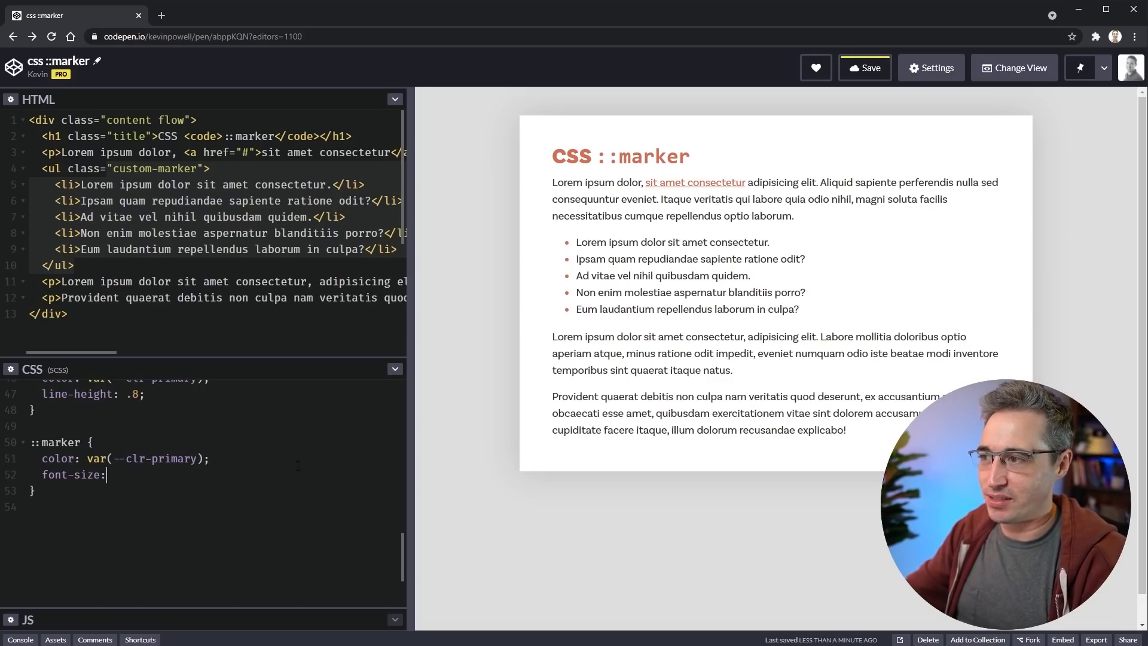
pyautogui.write('2em;')
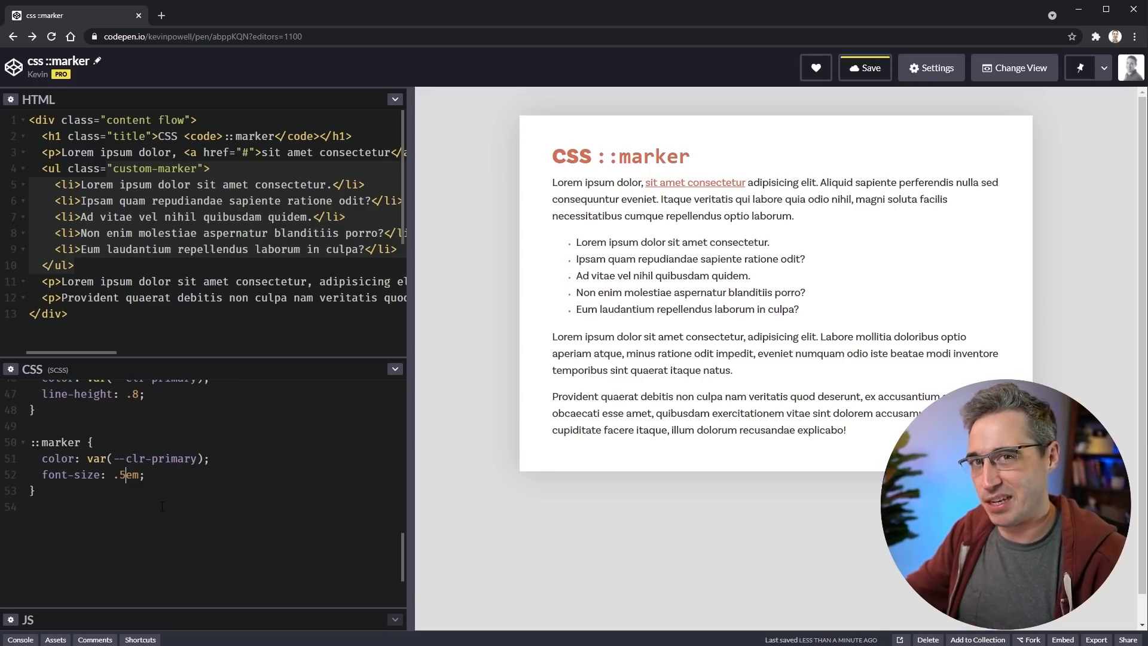
pyautogui.press('enter')
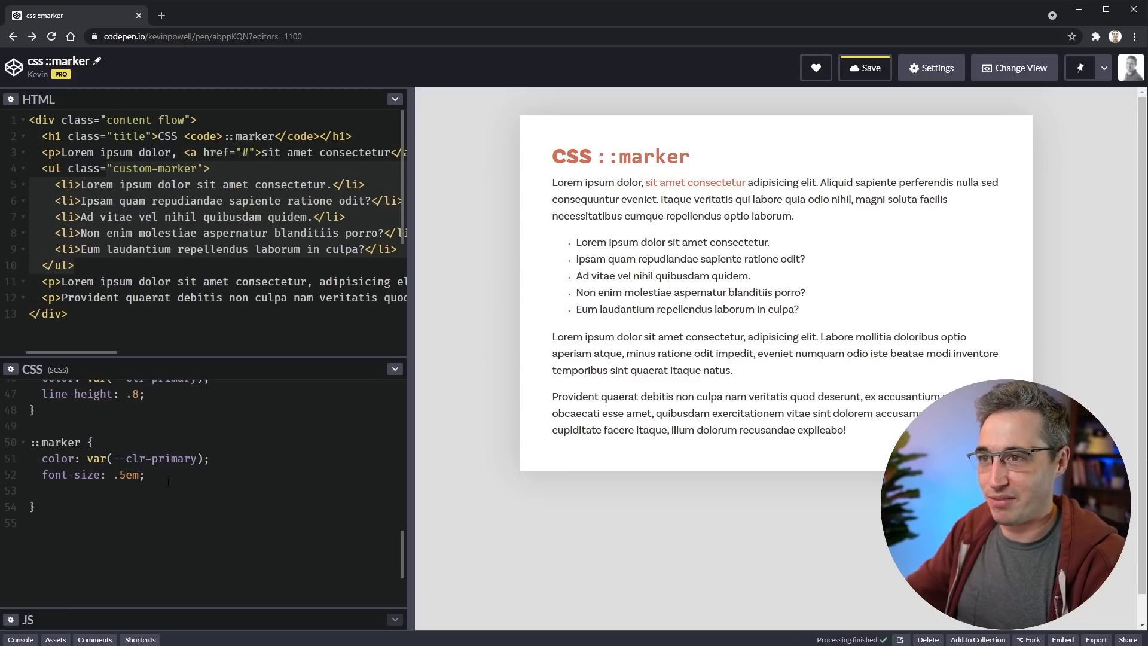
pyautogui.write('font-weight')
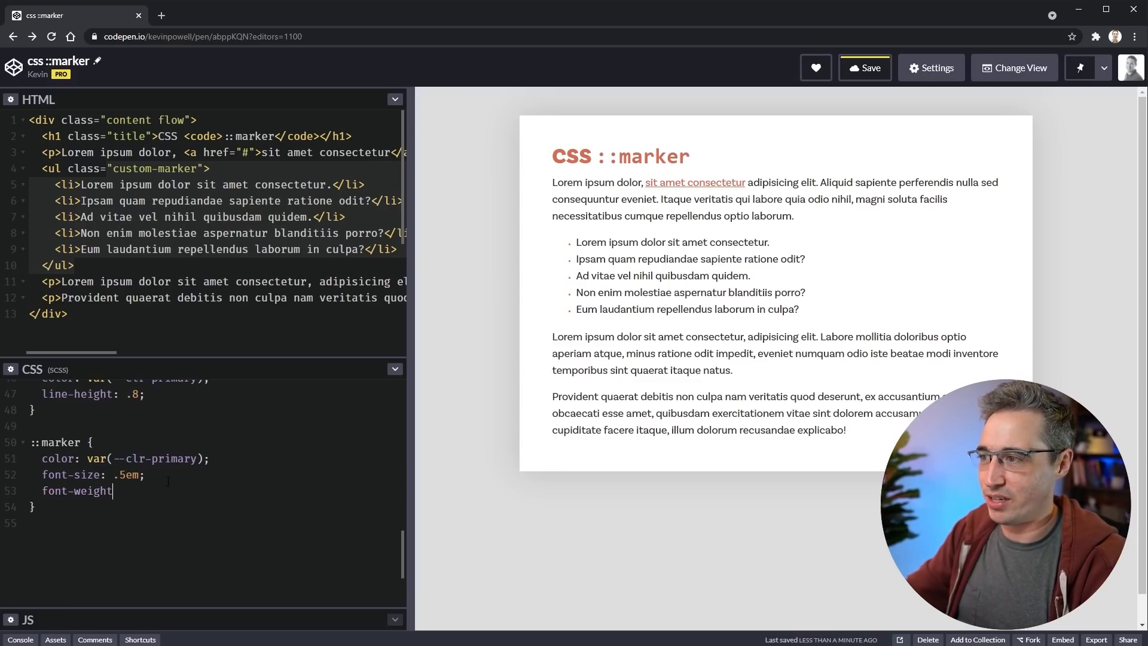
pyautogui.write(': 9')
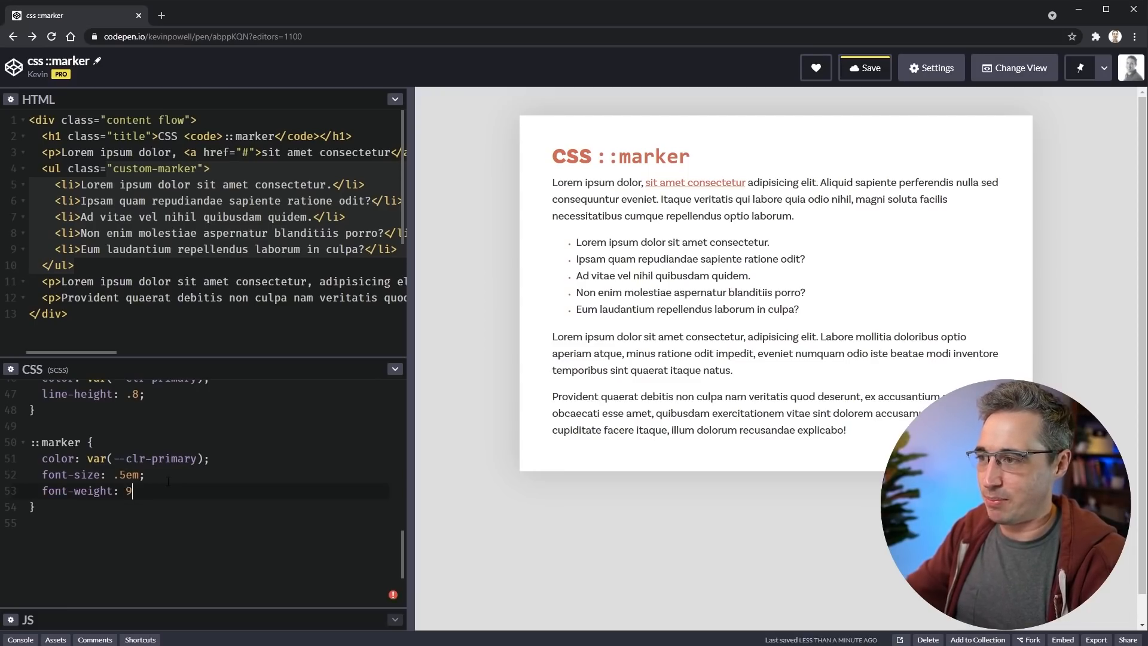
pyautogui.write('00;')
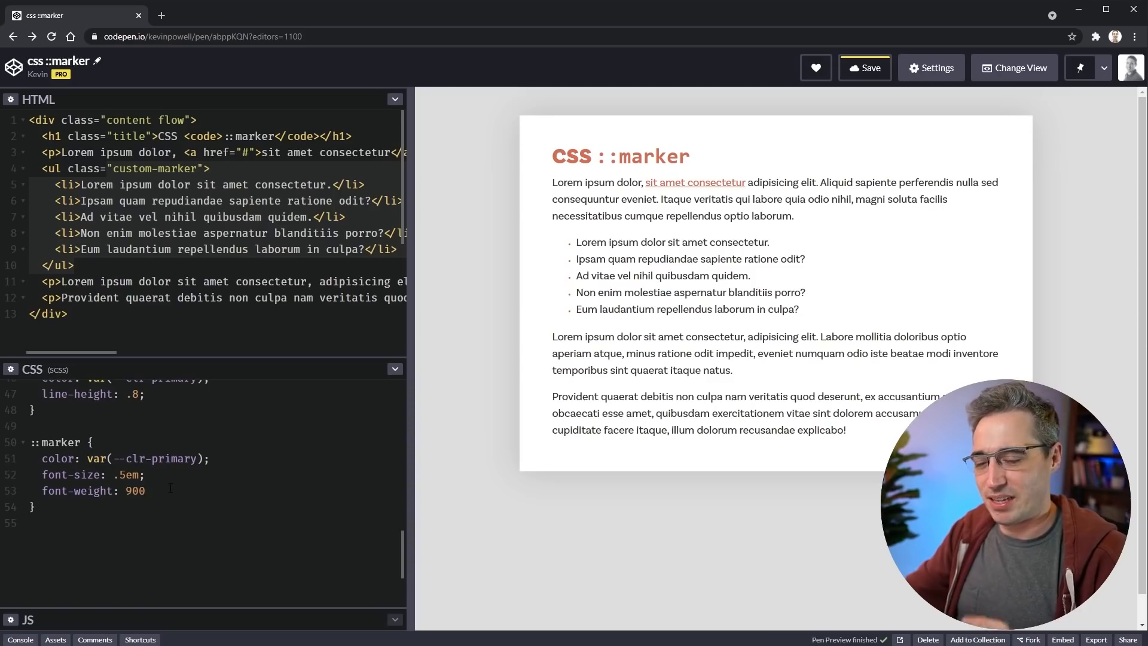
pyautogui.write(';')
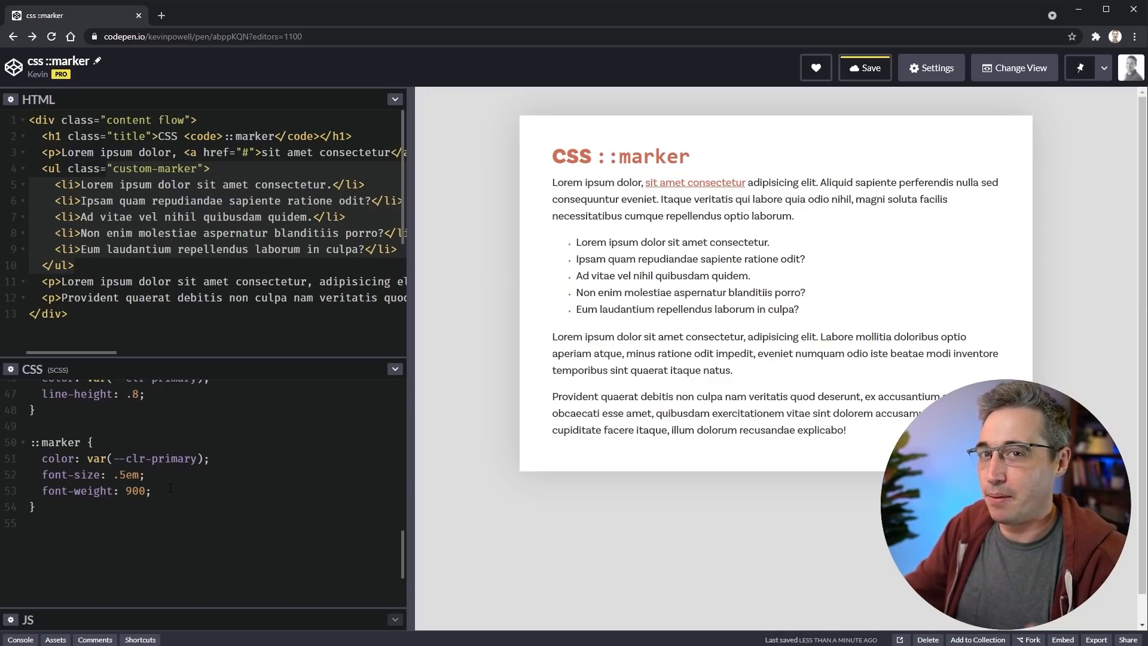
# Set ::marker content to 'hello' at font-size 1em and remove the font-weight.
pyautogui.write('conte')
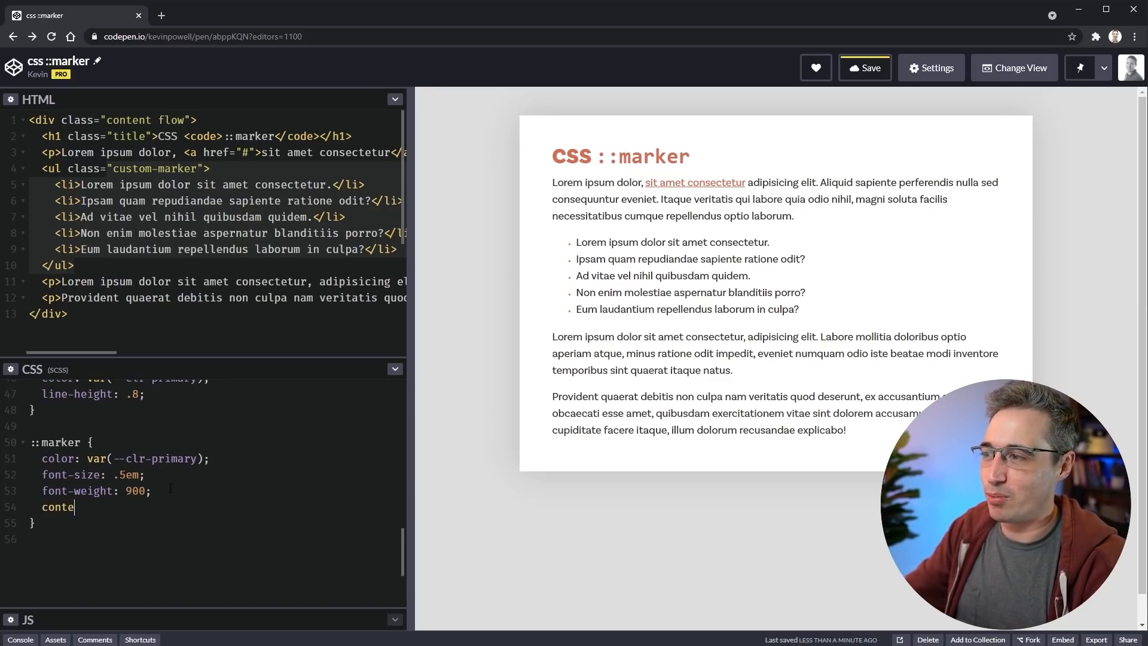
pyautogui.write("nt: ''")
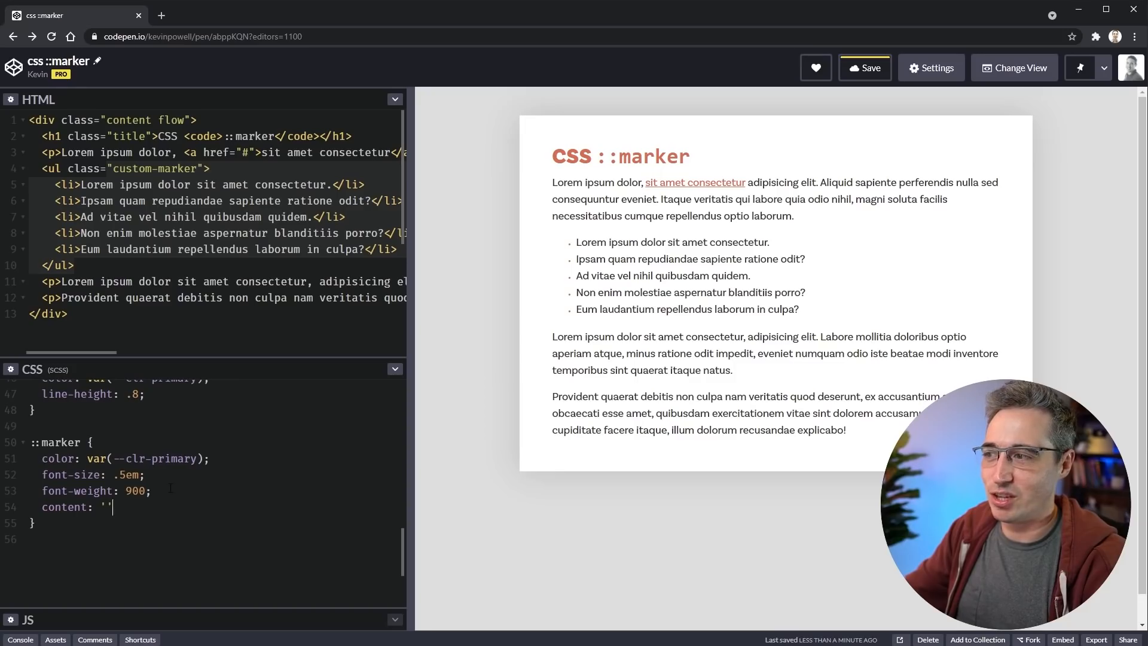
pyautogui.write(';')
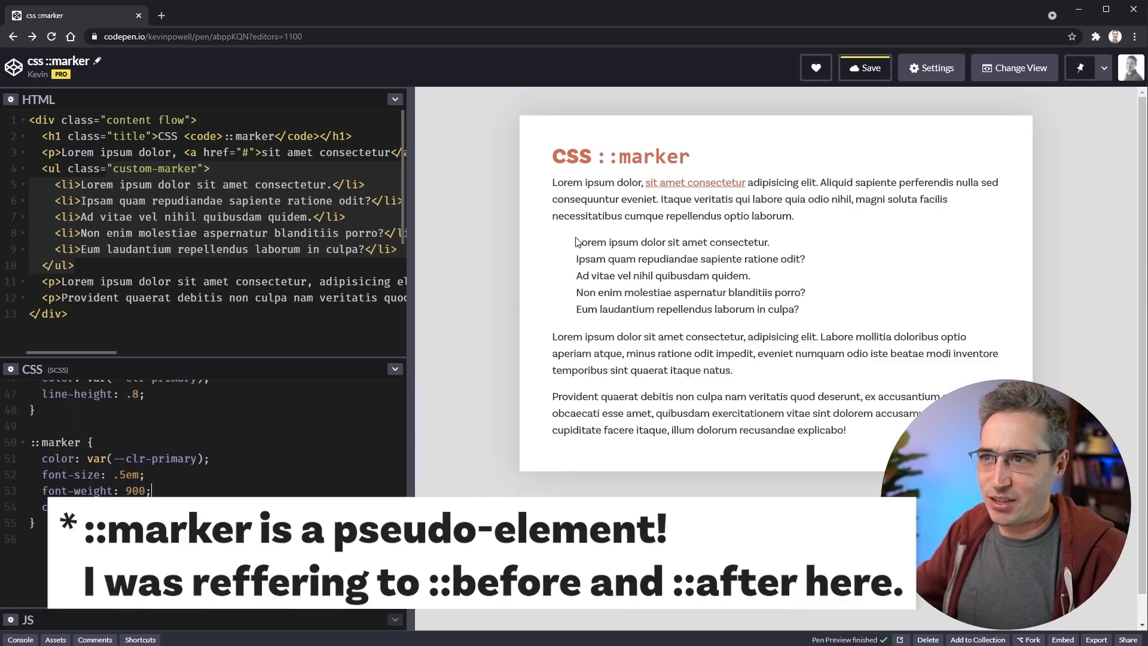
pyautogui.write("content: '';")
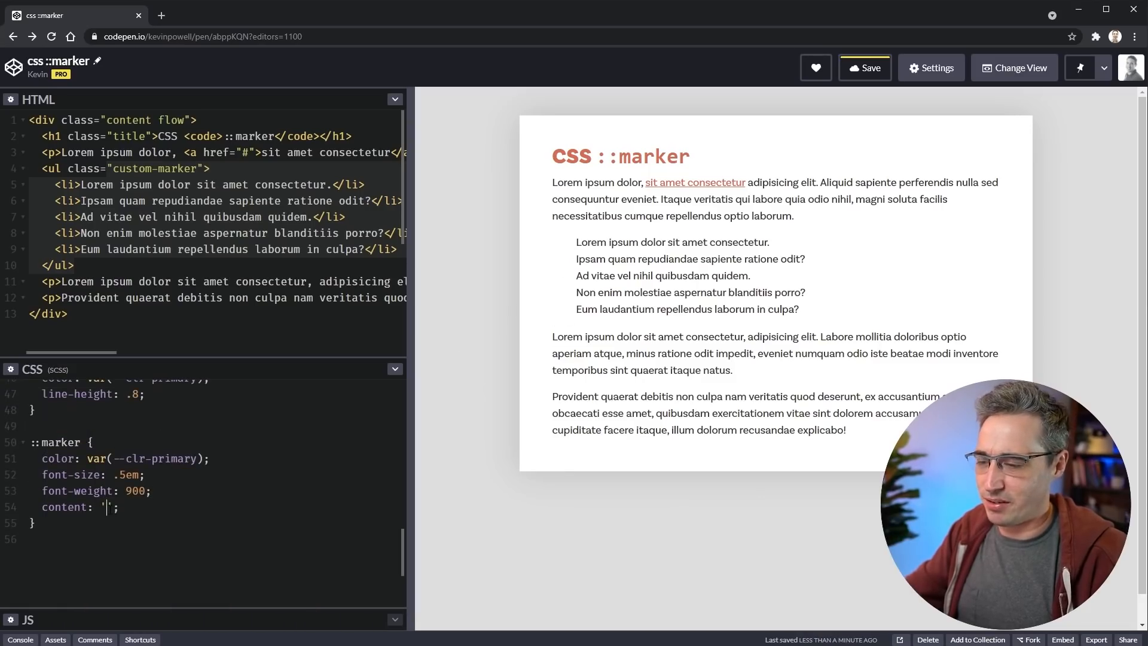
pyautogui.write('hello')
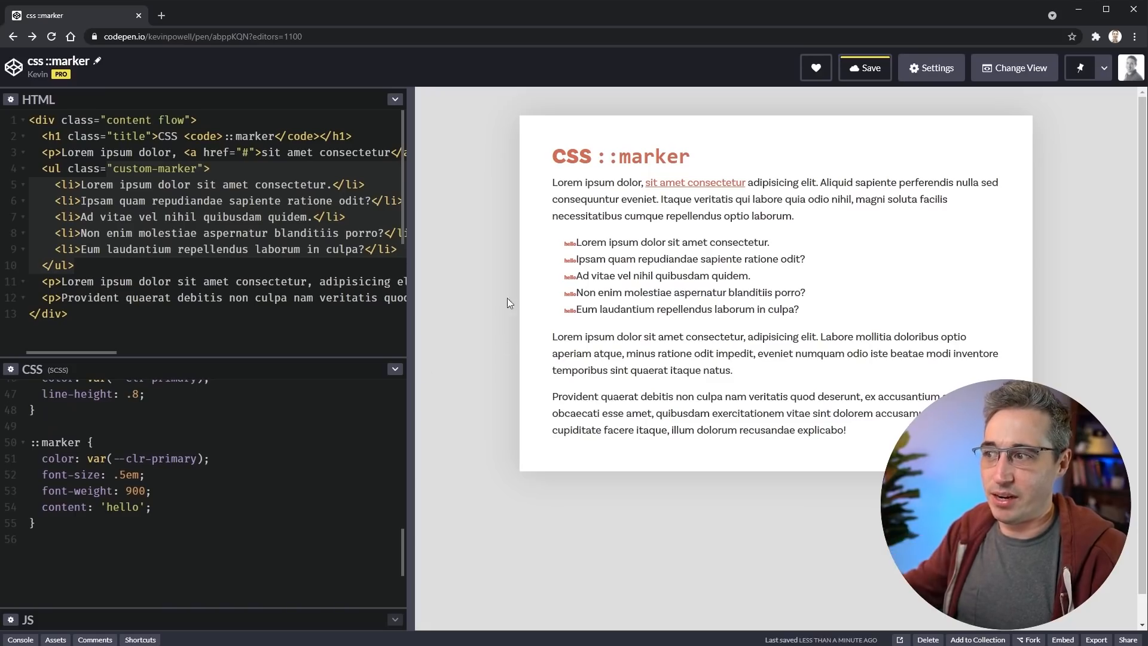
pyautogui.click(113, 475)
pyautogui.write('1')
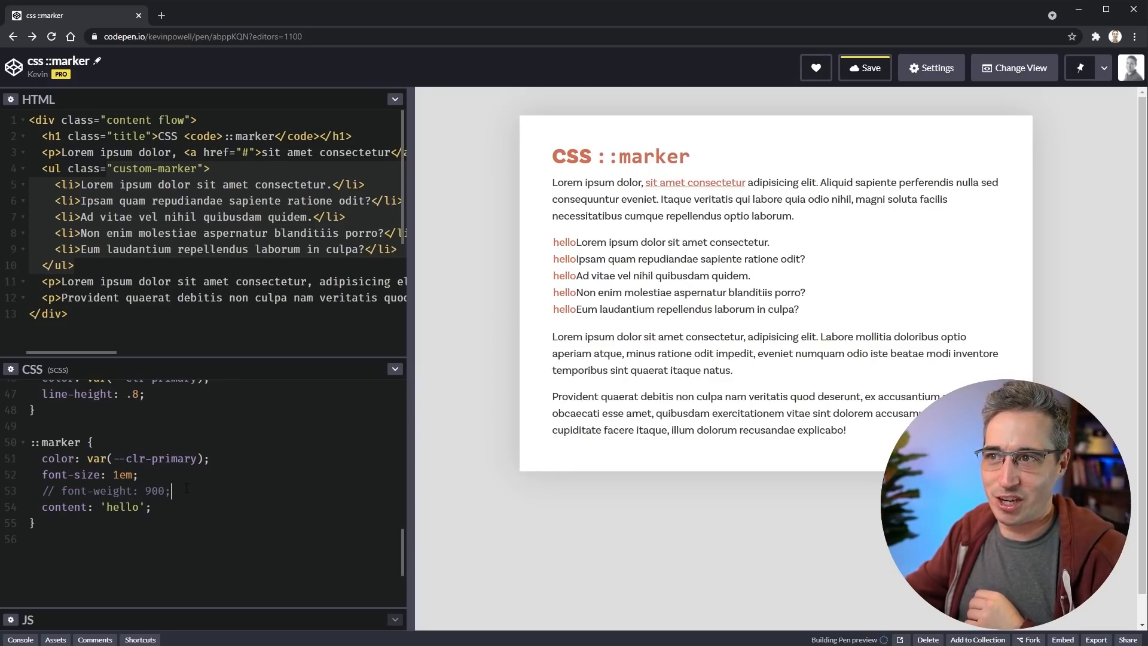
pyautogui.click(863, 67)
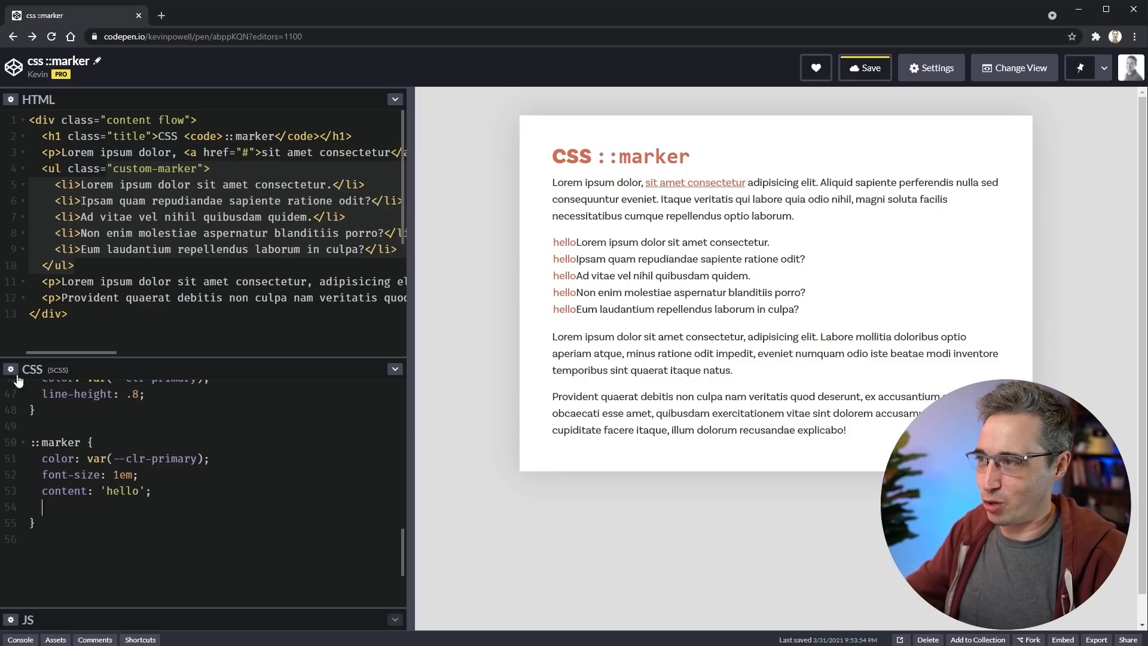
# In the pen settings, search 'font' under Add External Stylesheets.
pyautogui.click(930, 67)
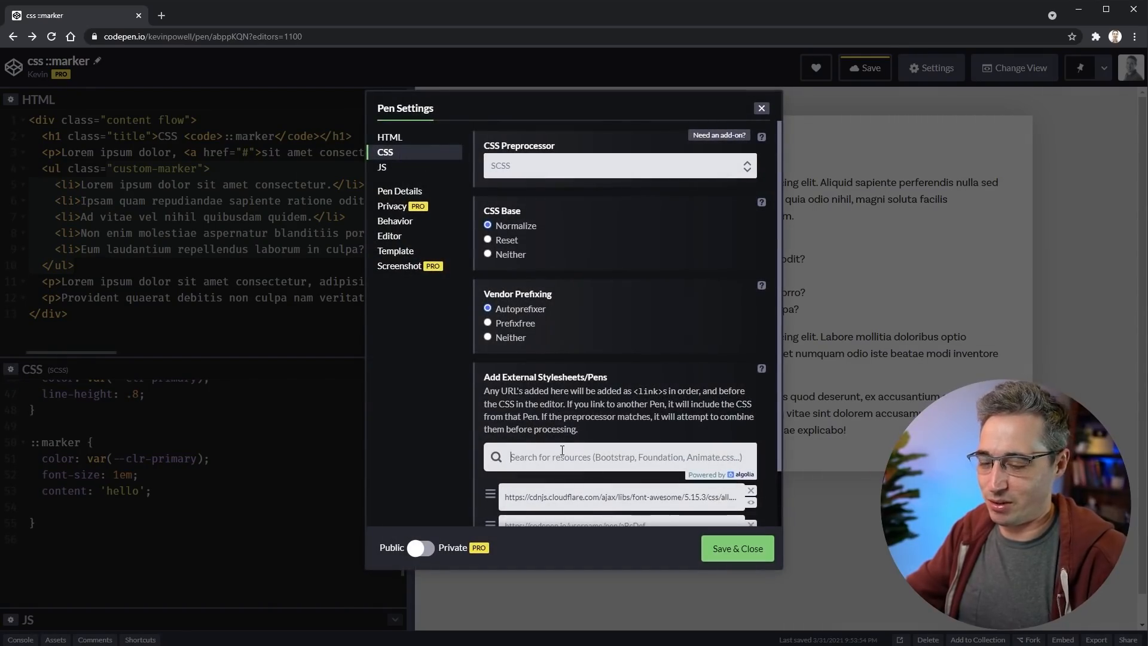
pyautogui.write('font')
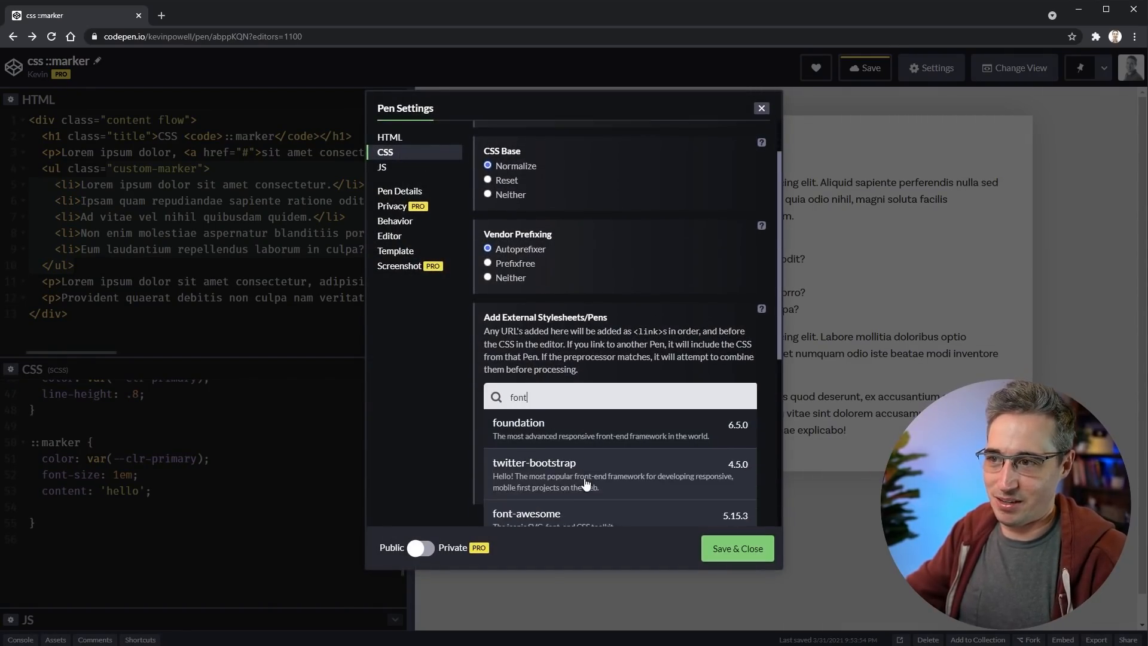
pyautogui.scroll(-3)
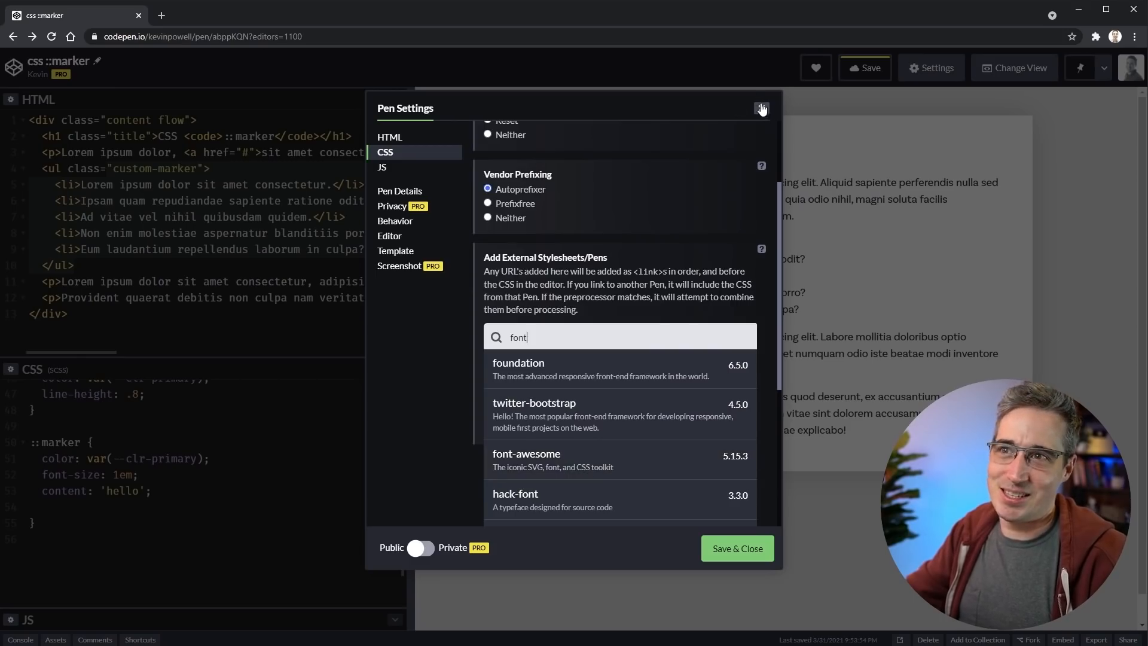
# Set the ::marker font-family to 'Font Awesome 5 Free' with font-weight 900.
pyautogui.click(762, 108)
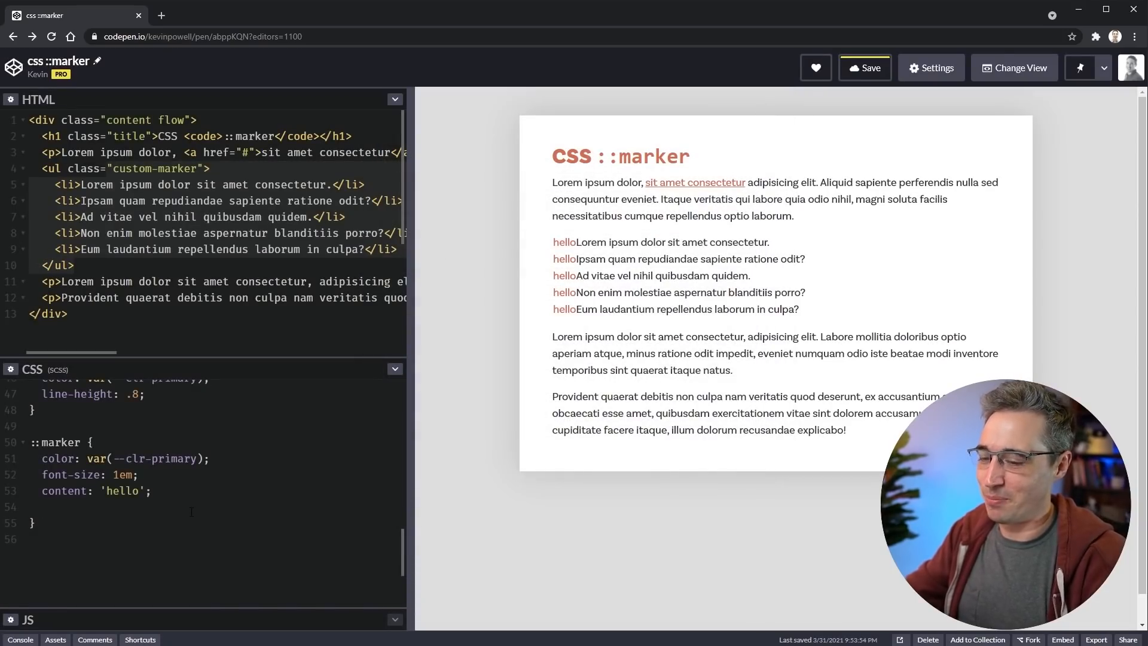
pyautogui.write('font-family')
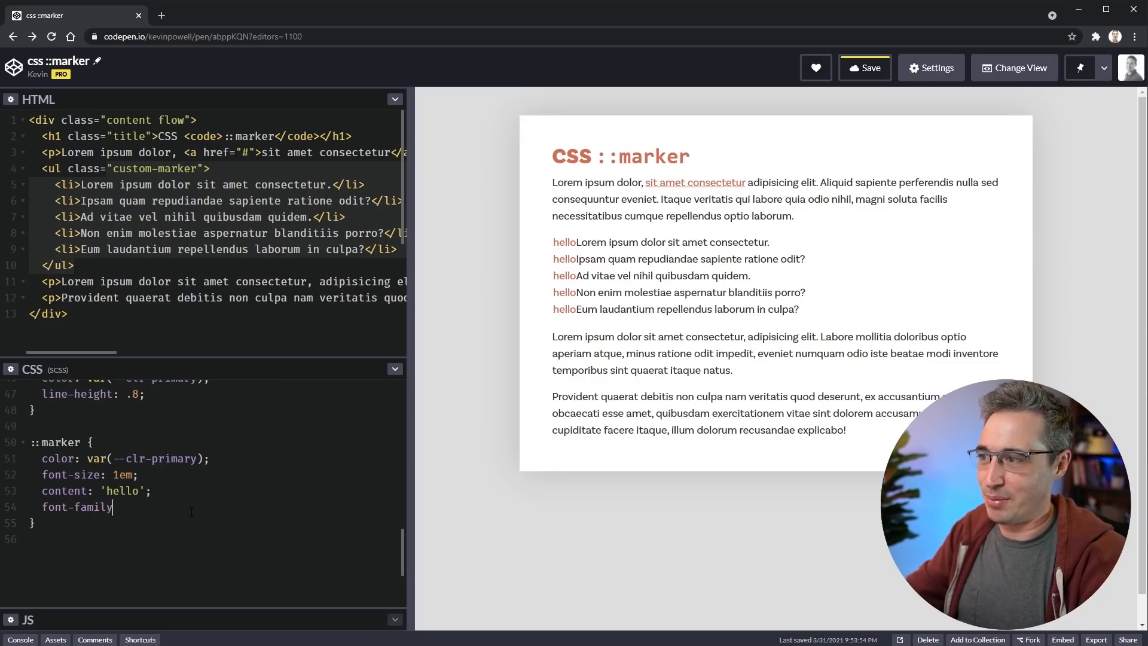
pyautogui.write(": 'F")
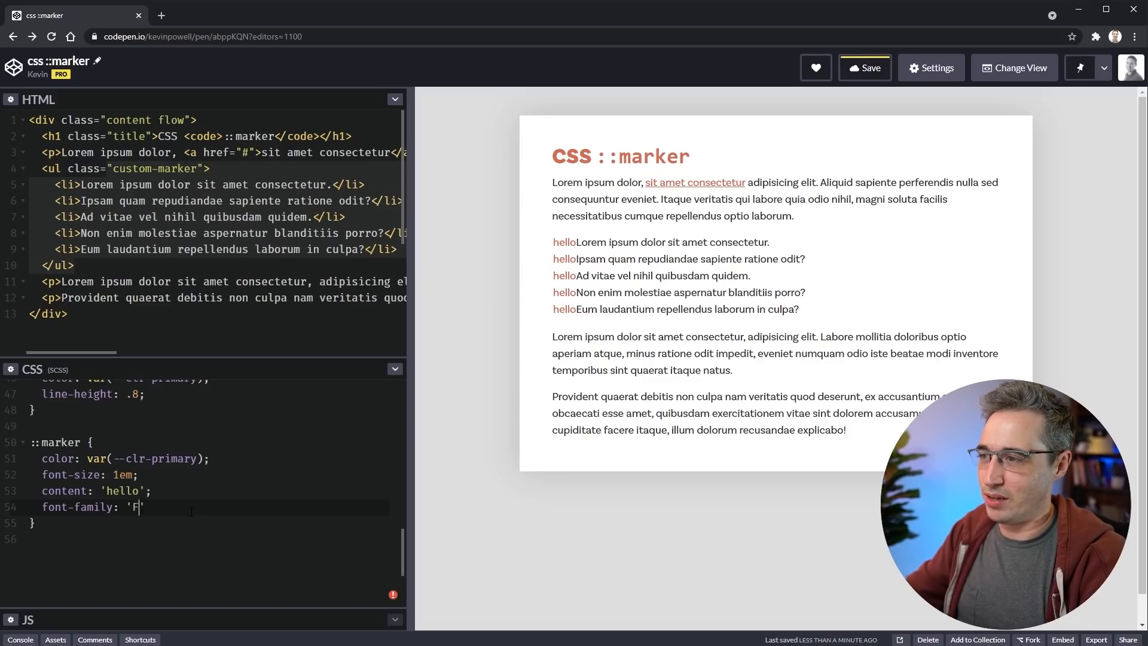
pyautogui.write('ont Aweoms')
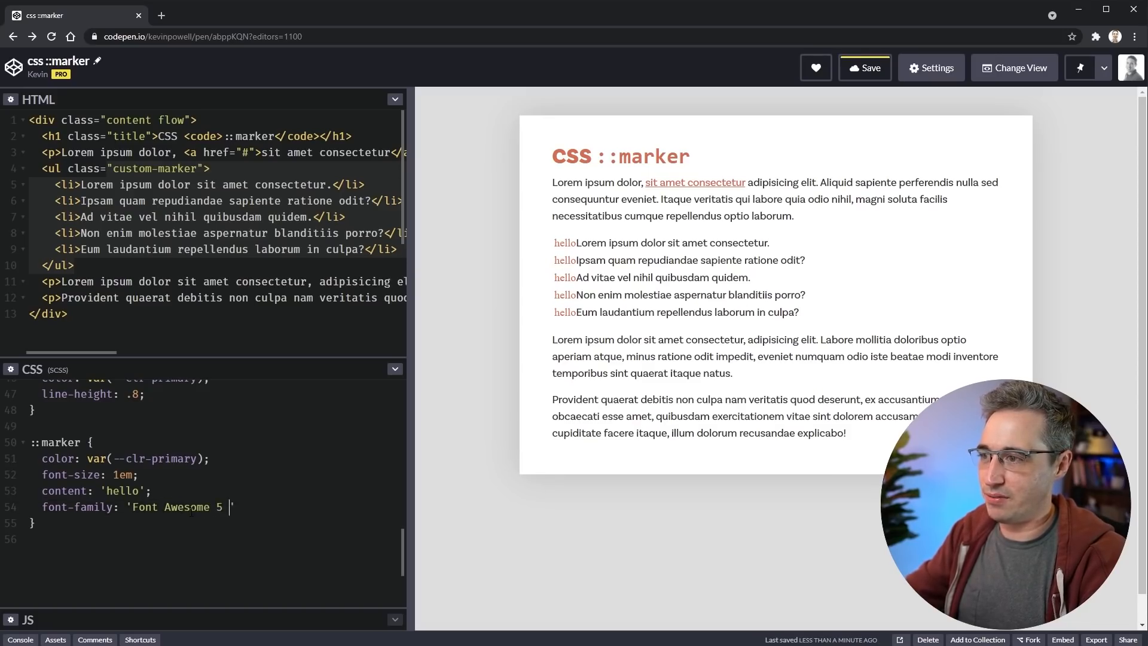
pyautogui.write('Free')
pyautogui.write('fo')
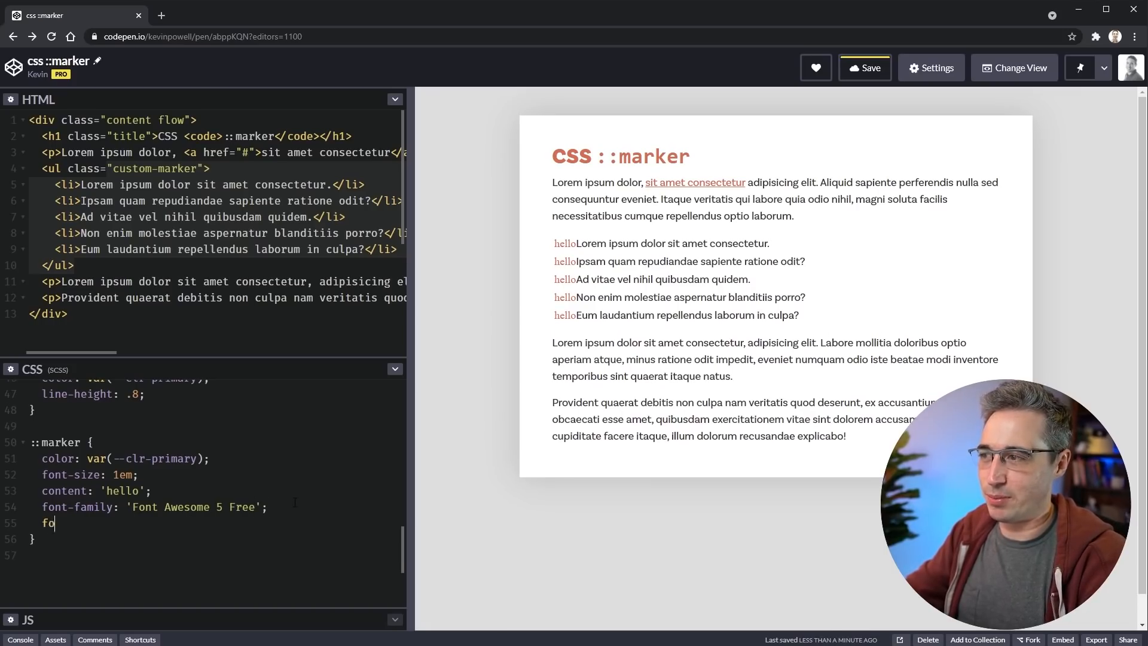
pyautogui.write('nt-weight: 9')
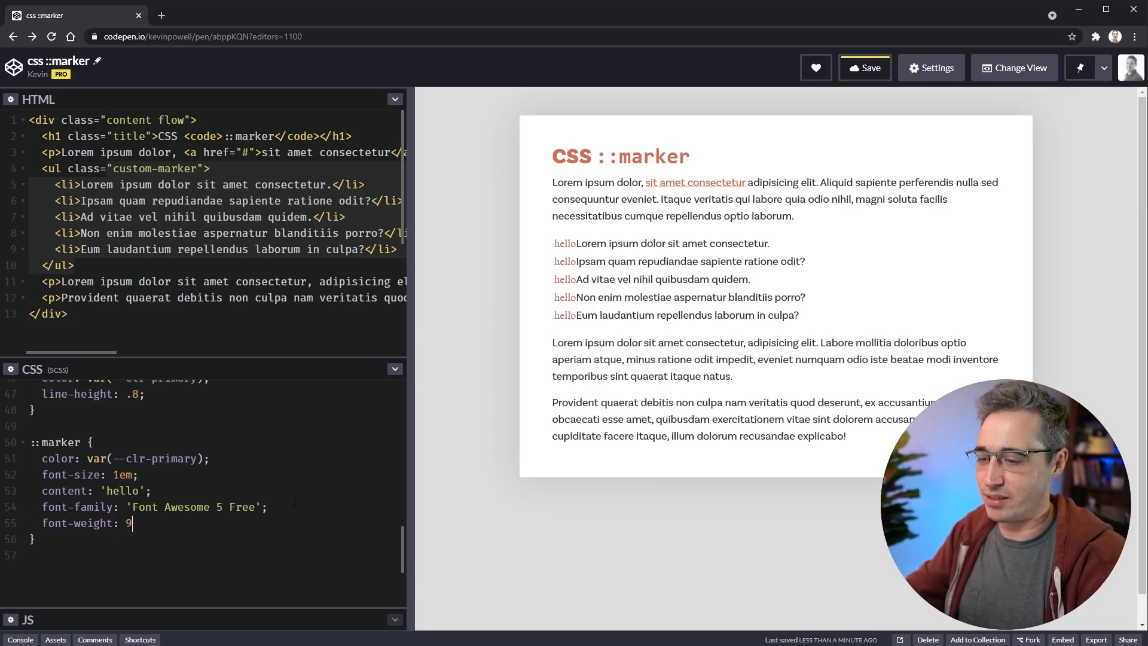
pyautogui.write('00;')
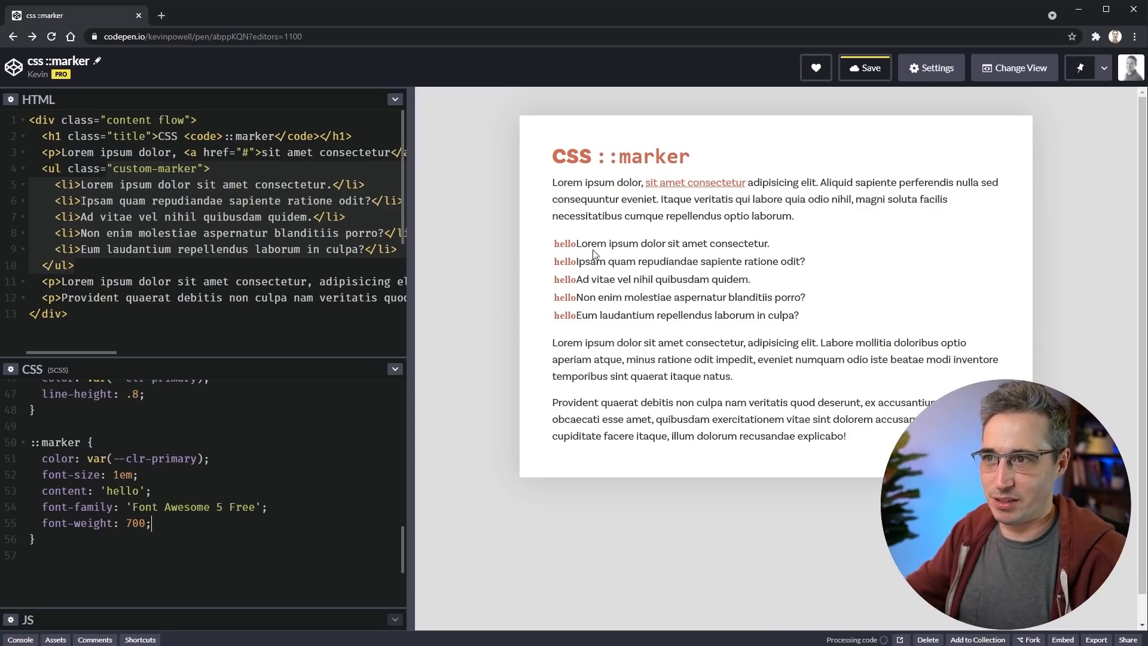
# Replace the 'hello' content with the check-mark code '\f00c'.
pyautogui.doubleClick(125, 490)
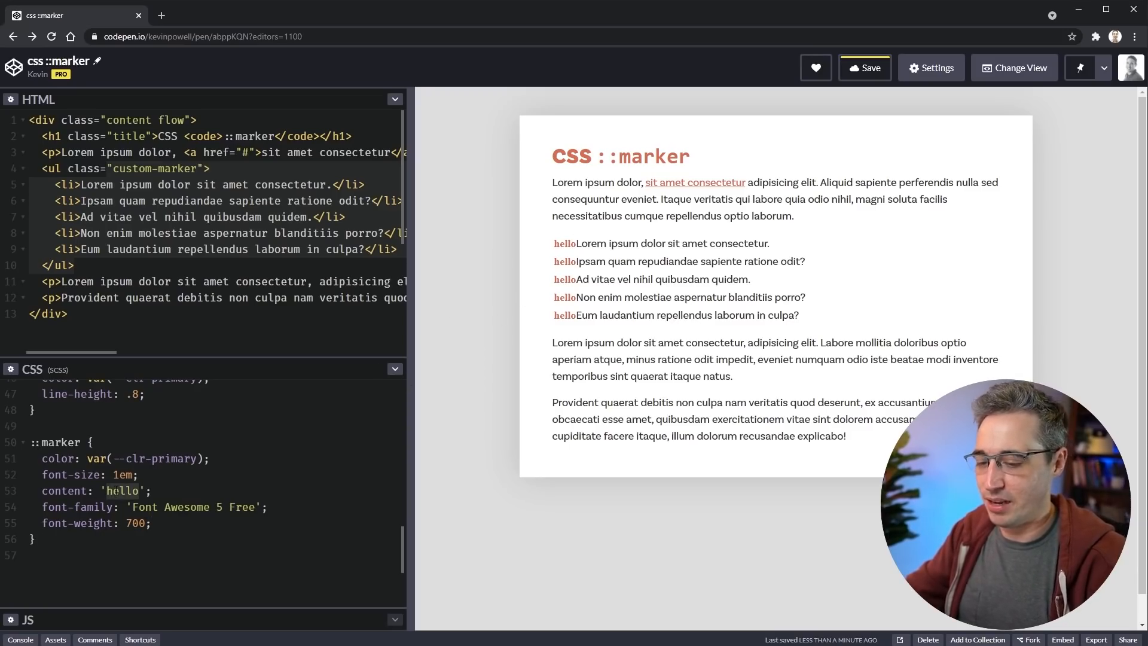
pyautogui.write('\\f00')
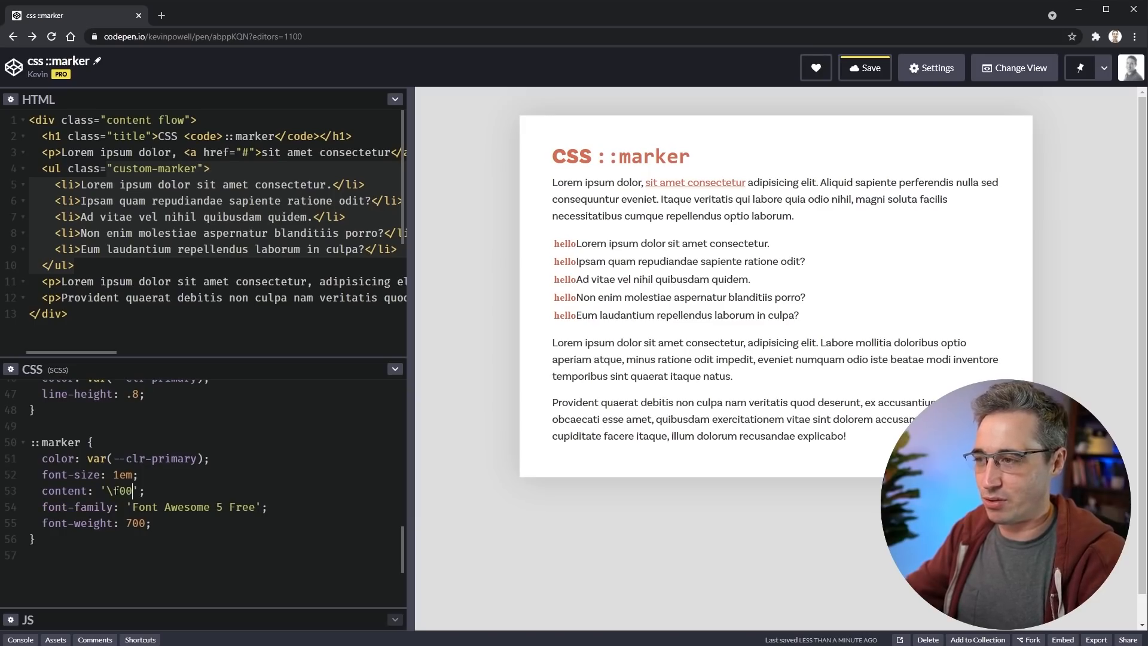
pyautogui.write('c')
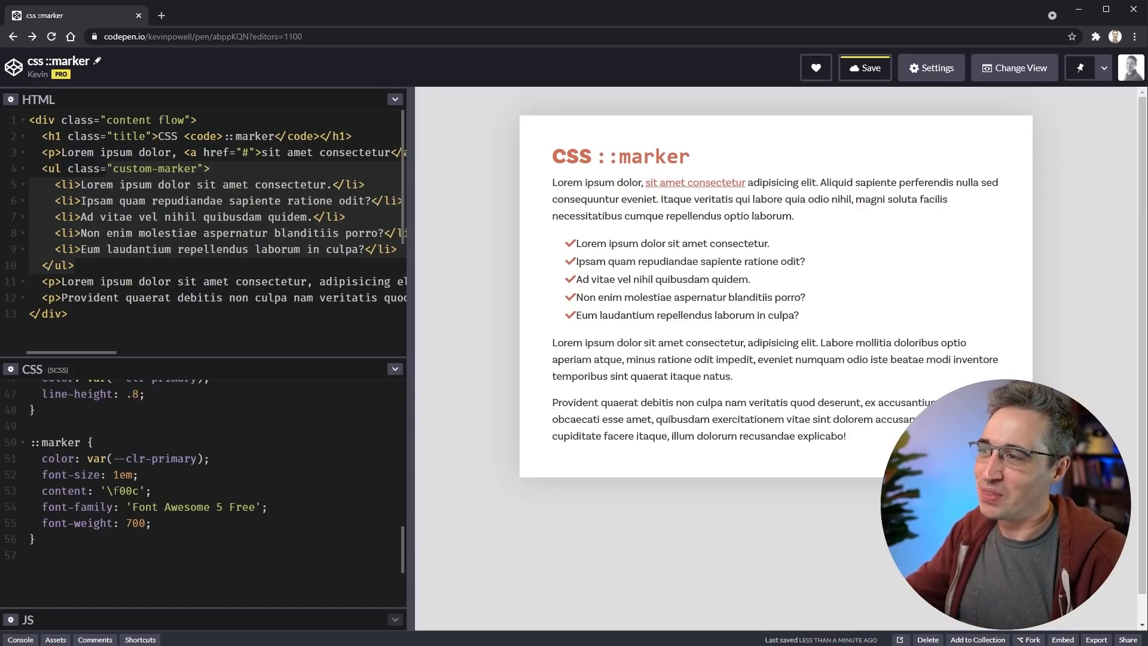
# Look up the solid anchor icon (f13d) on fontawesome.com and return to the pen.
pyautogui.click(129, 491)
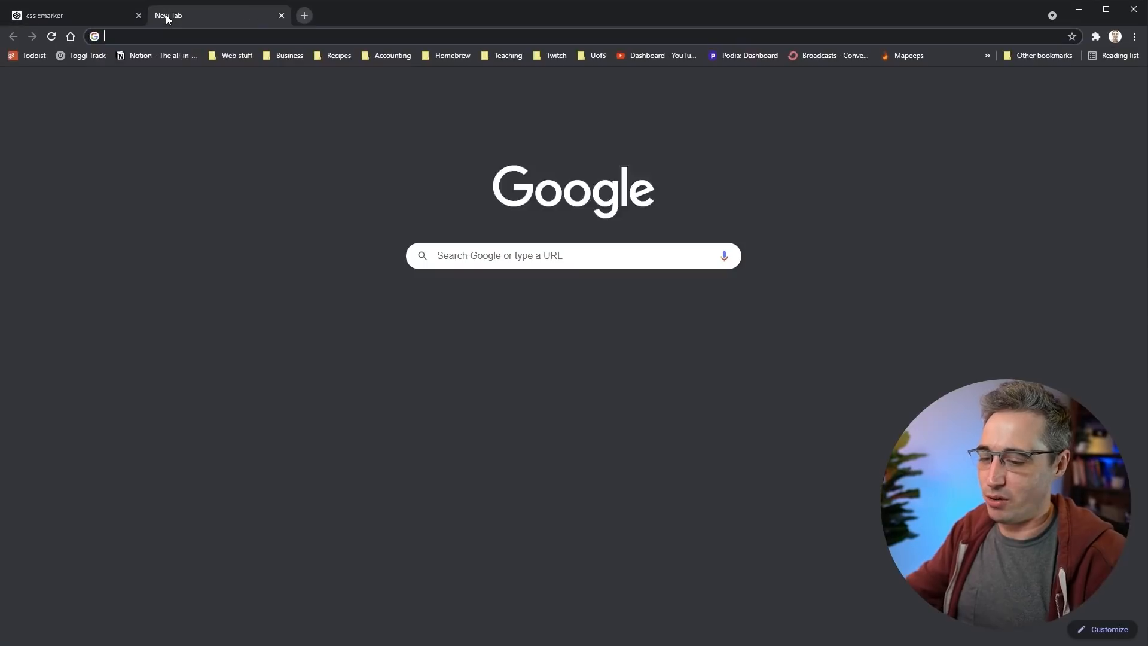
pyautogui.write('fontawesome.com/icons?d=gallery&p=2')
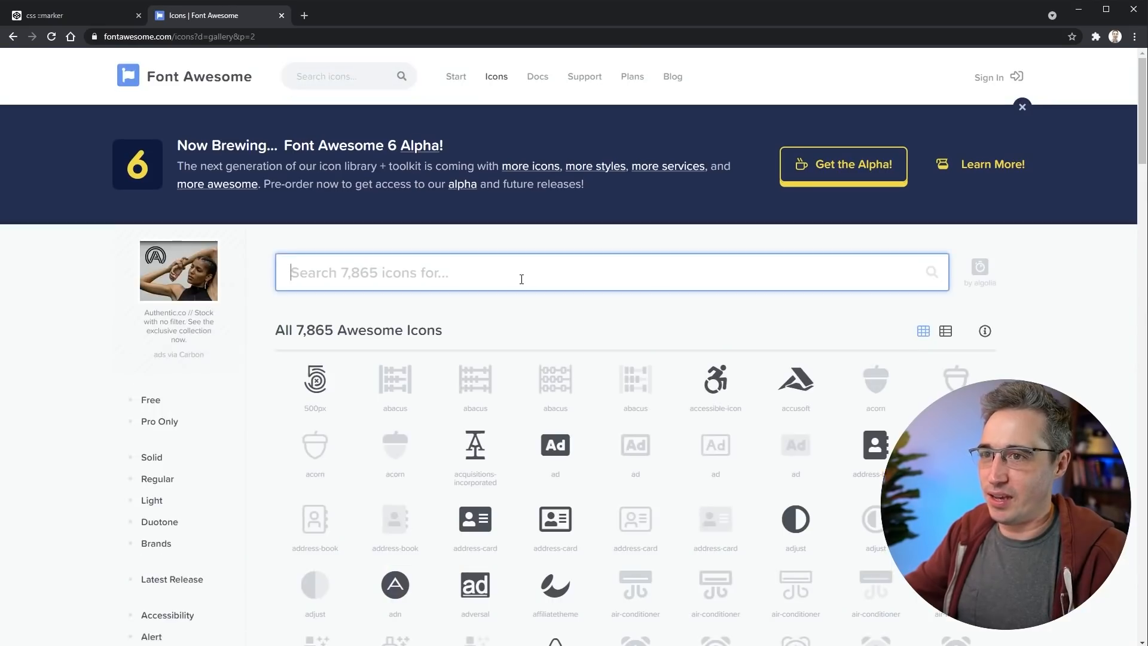
pyautogui.scroll(-3)
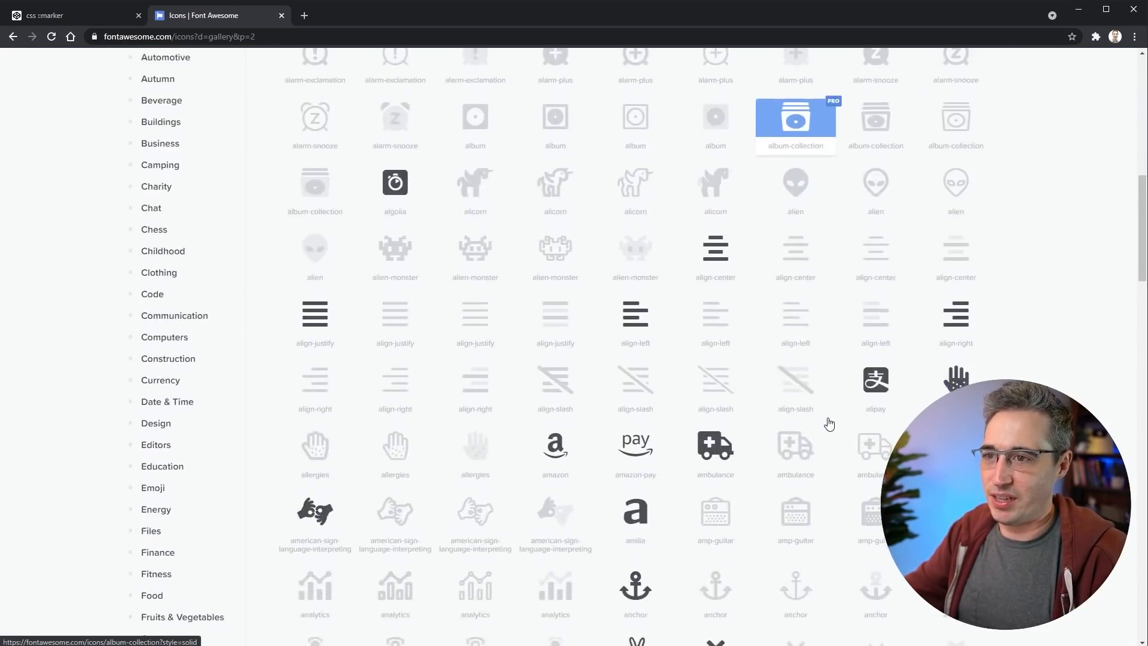
pyautogui.scroll(-3)
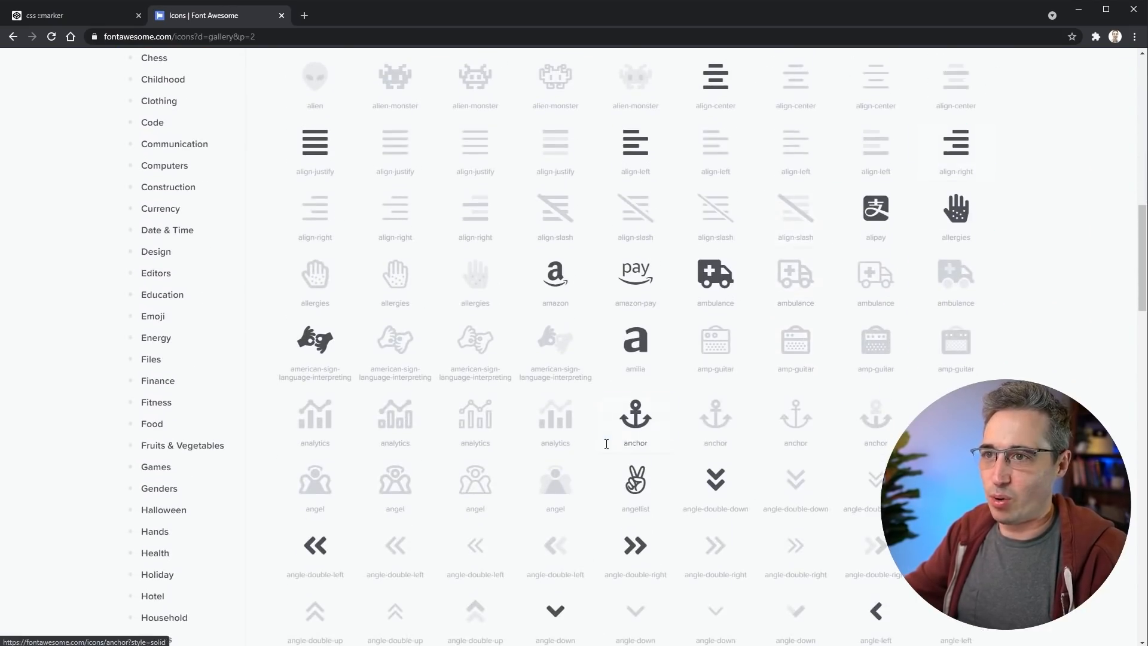
pyautogui.click(633, 413)
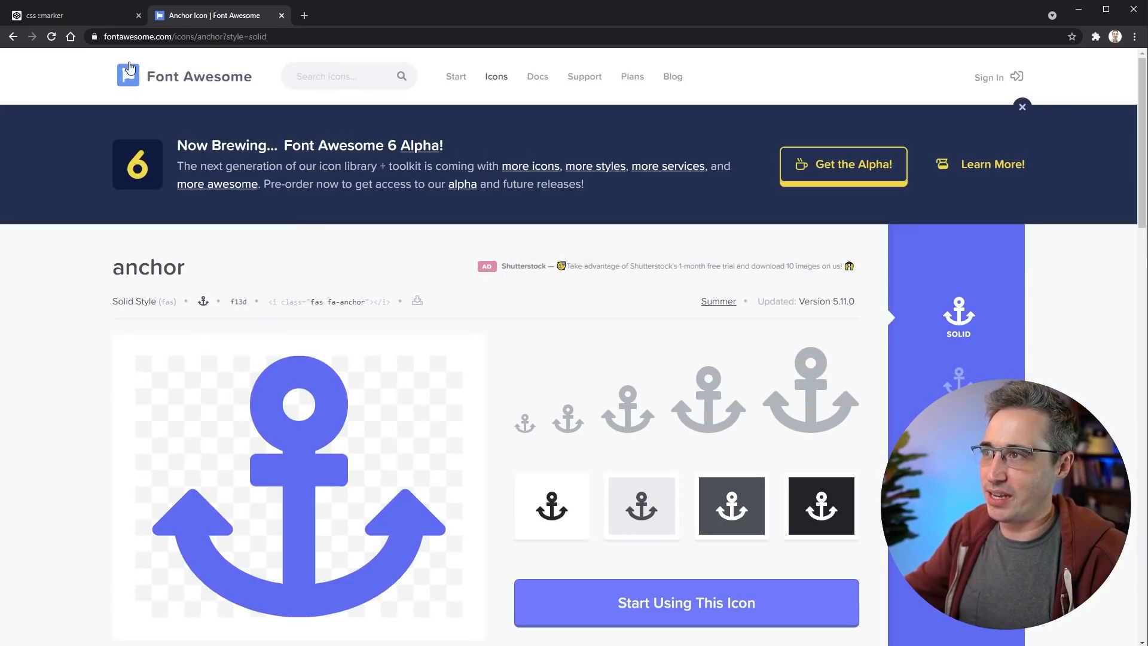
pyautogui.click(70, 14)
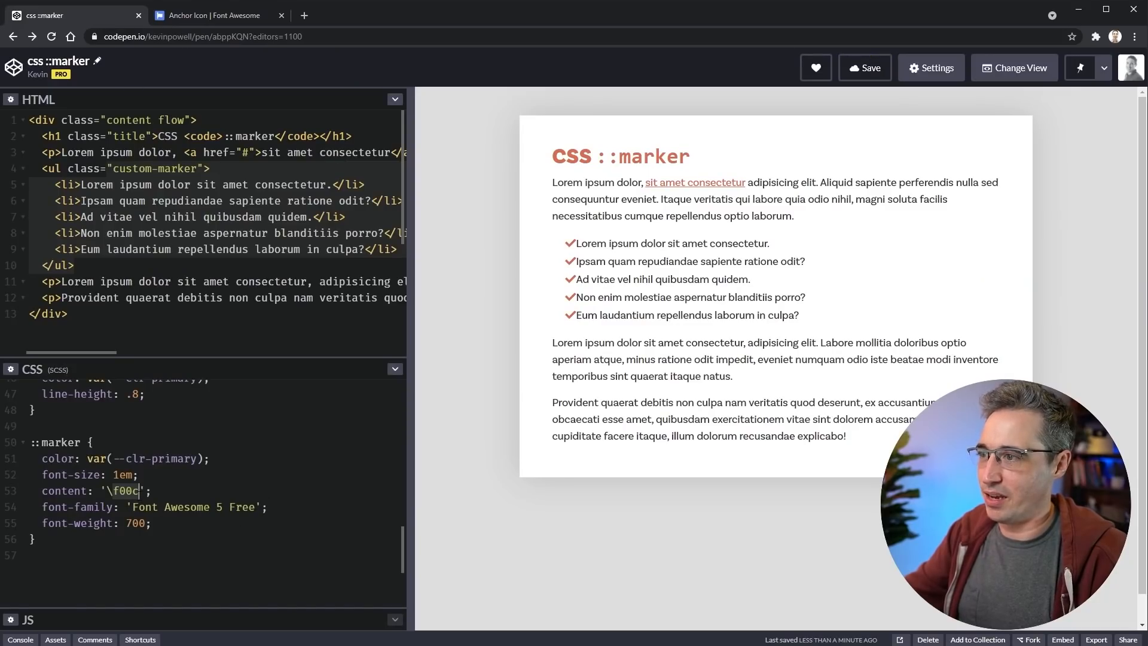
# Change the ::marker content to '\f13d' so anchors replace the check marks.
pyautogui.write('\\f13d')
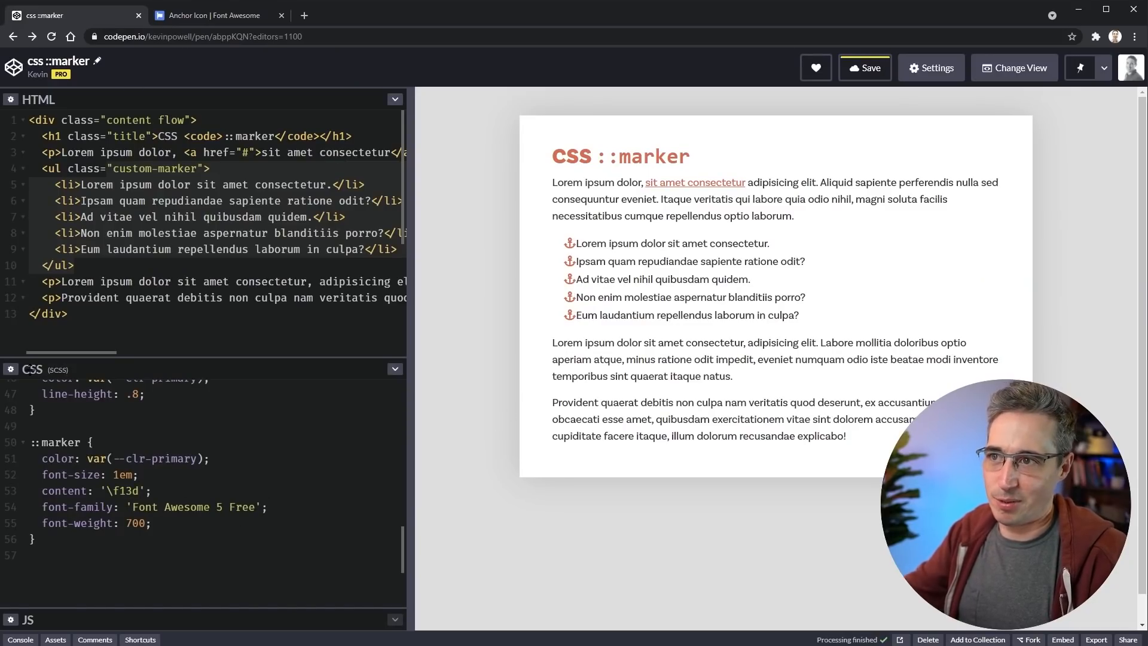
pyautogui.click(863, 67)
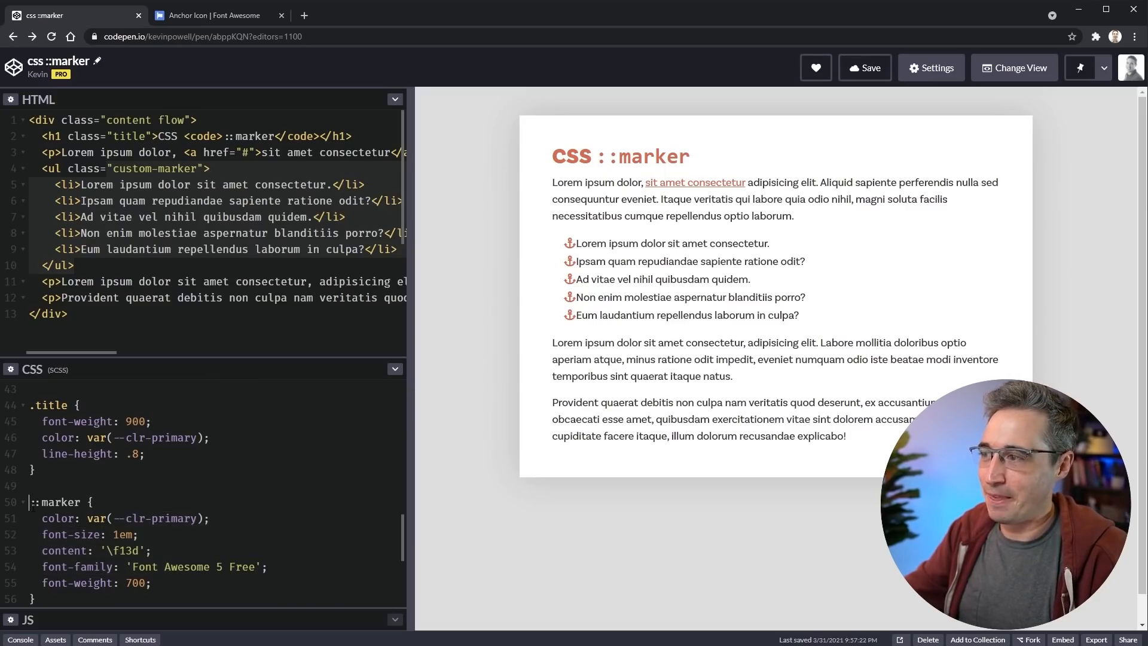
# Change the selector to '.custom-marker > ::marker', trying an li in between.
pyautogui.write('.custom-marker')
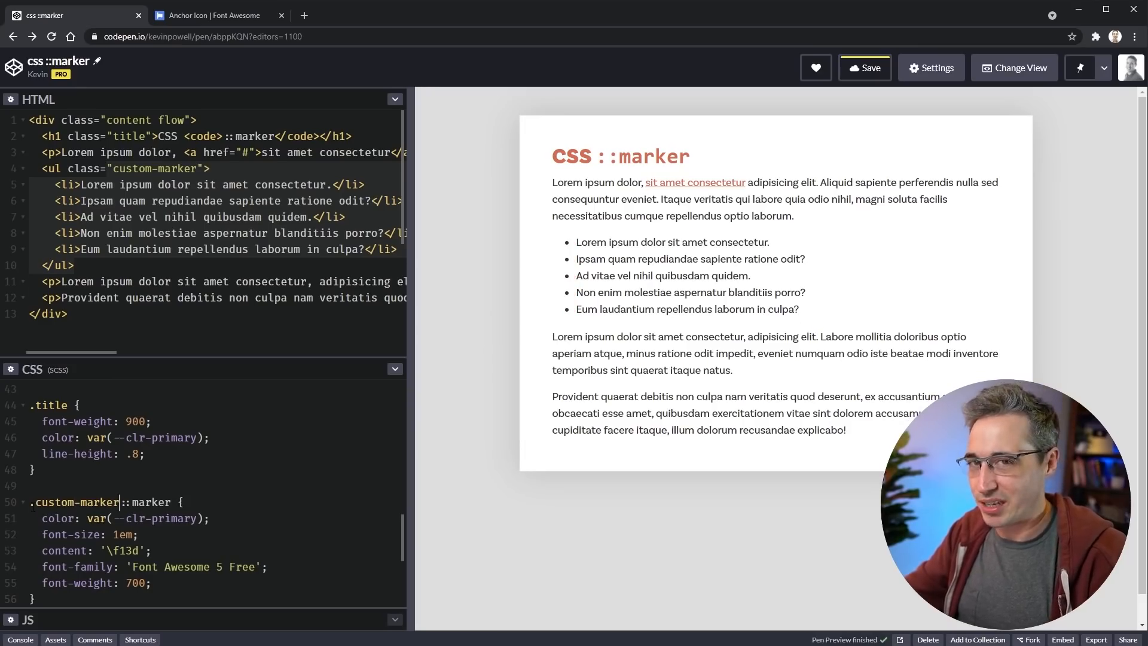
pyautogui.click(863, 67)
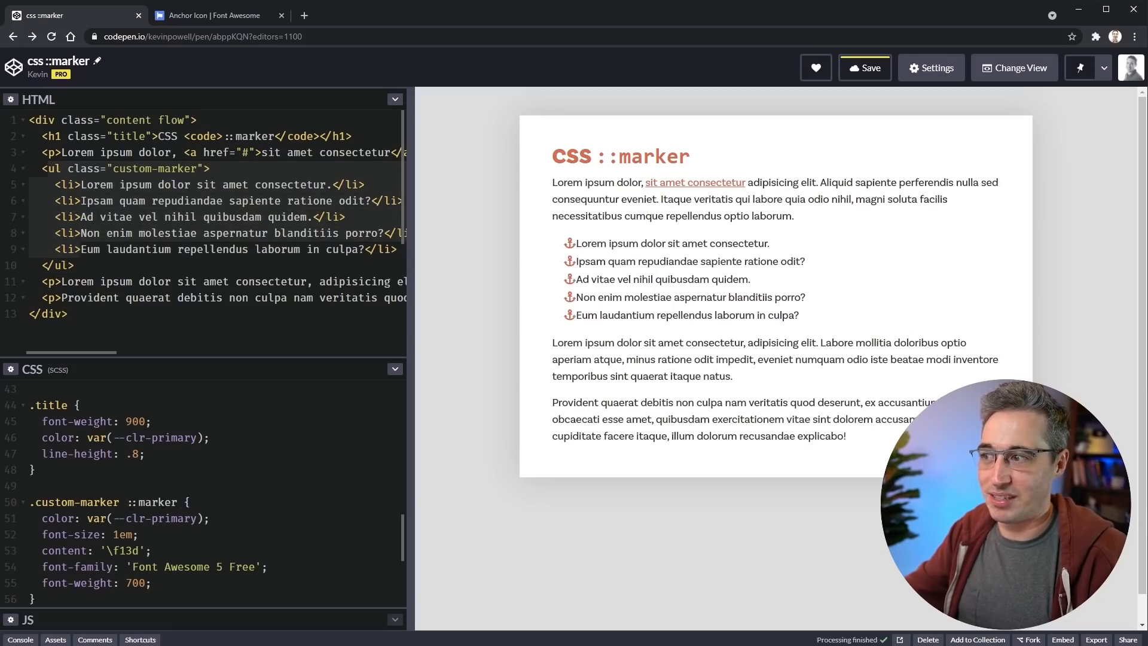
pyautogui.click(145, 502)
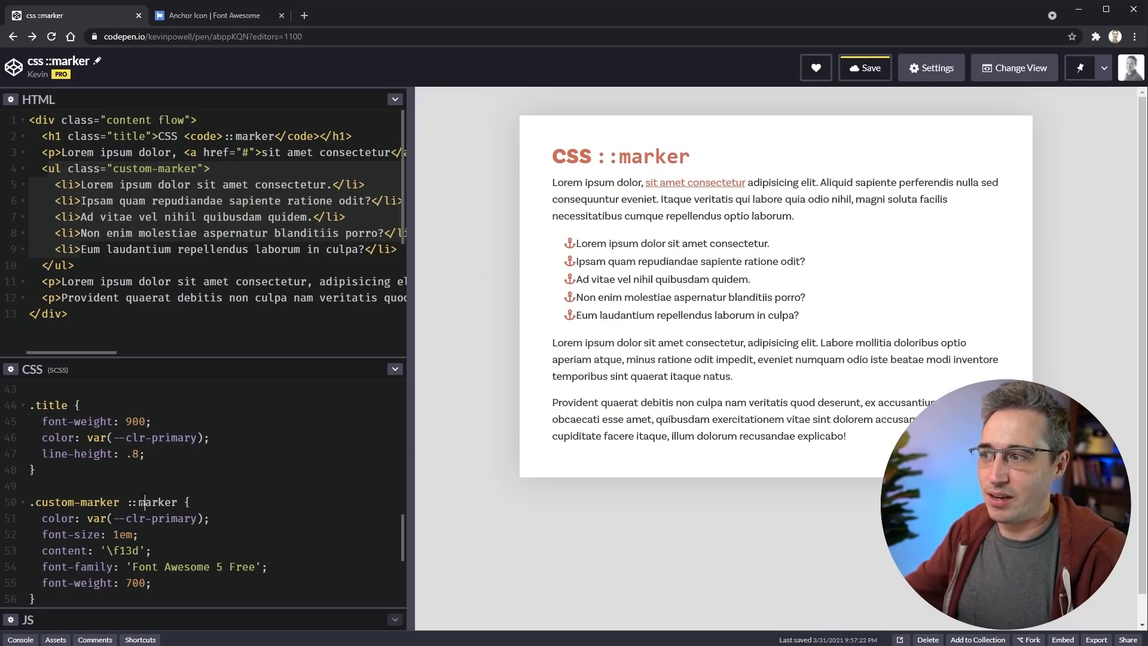
pyautogui.write('li')
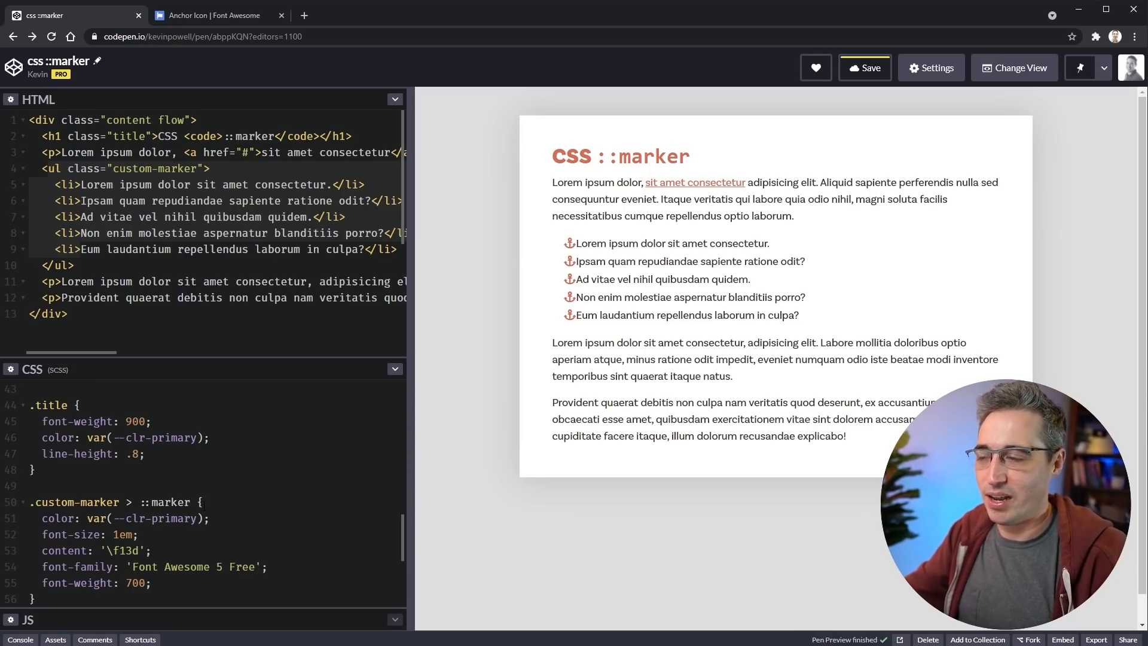
pyautogui.click(113, 502)
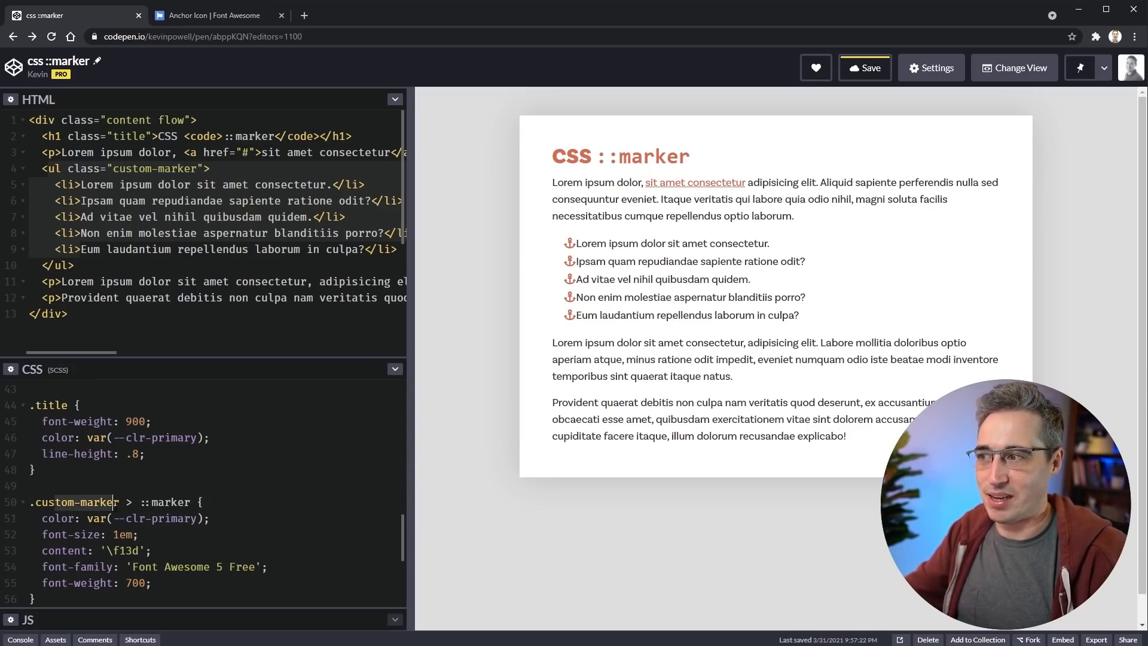
pyautogui.scroll(-3)
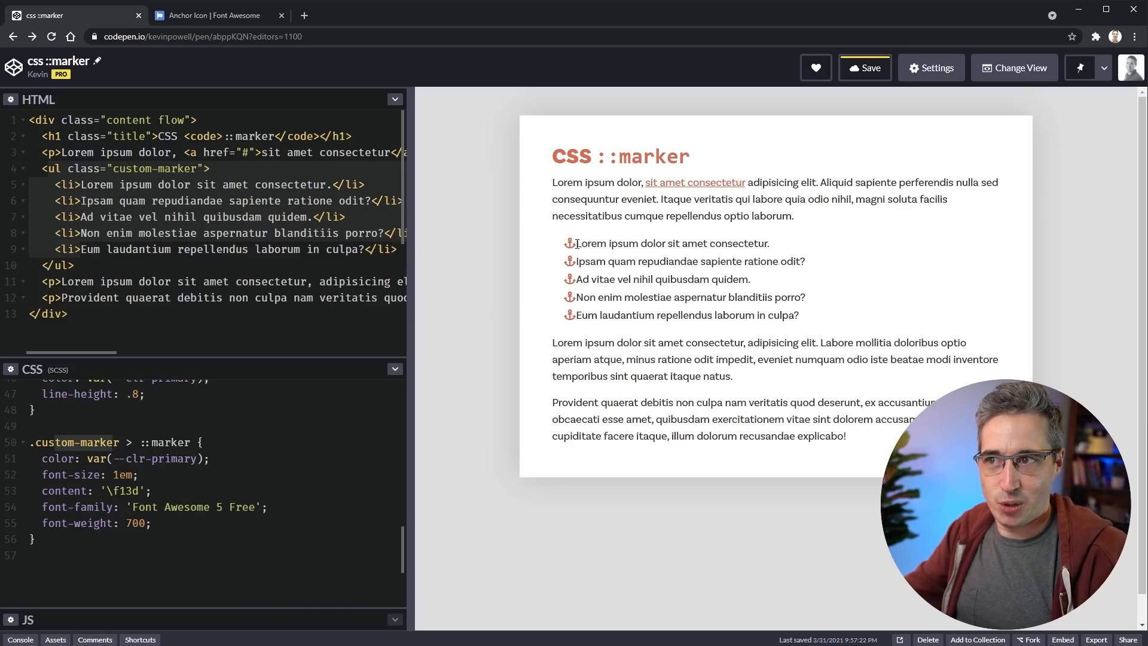
pyautogui.moveTo(578, 278)
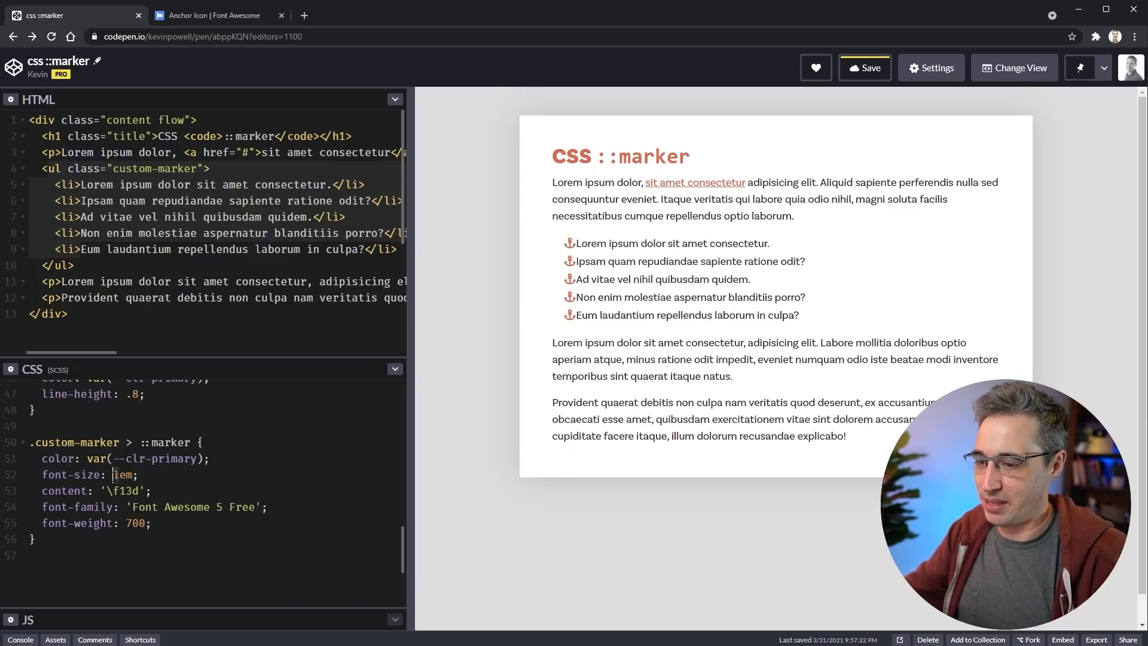
pyautogui.write('.5')
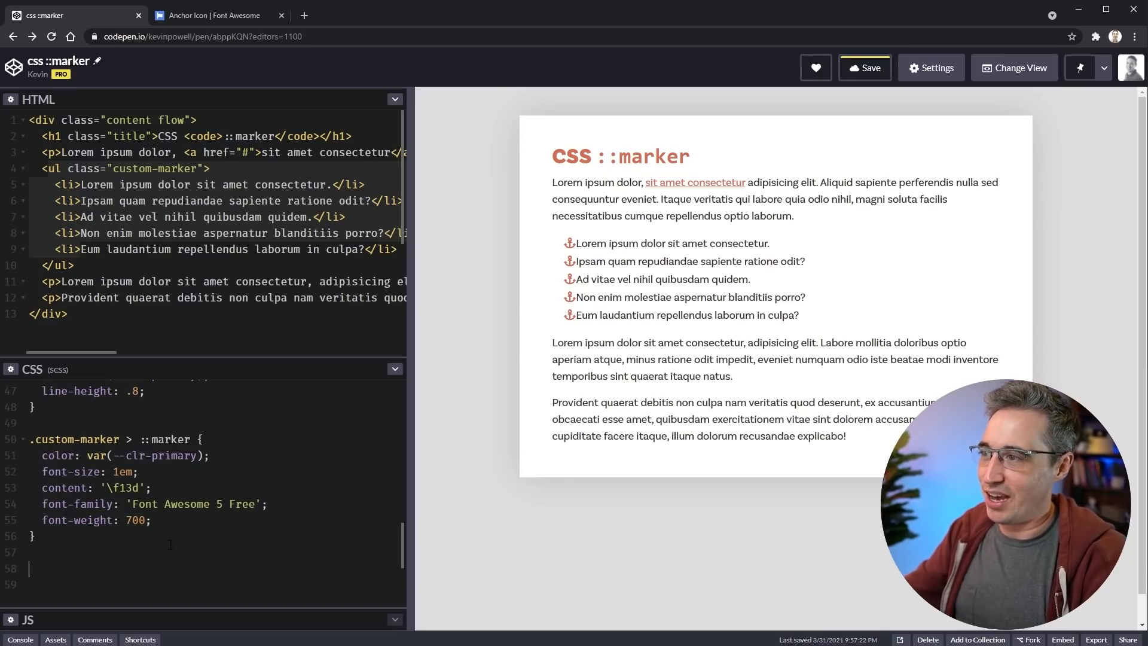
# Add a '.custom-marker > li' rule with padding-left: .5em.
pyautogui.write('.custom-marker > li {')
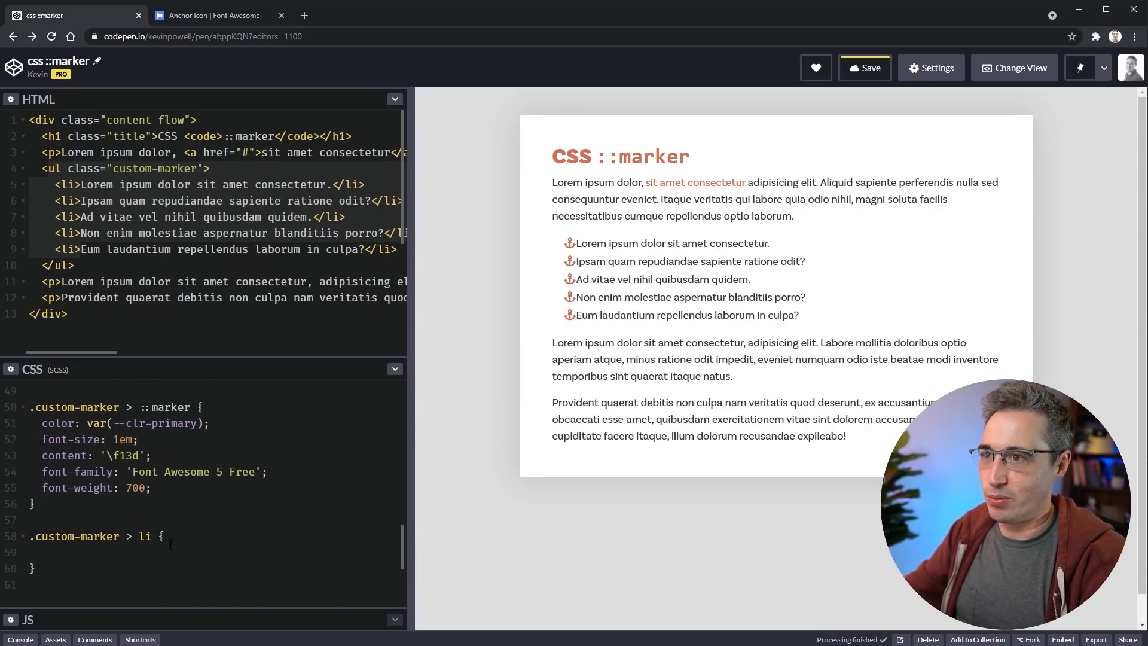
pyautogui.write('padding')
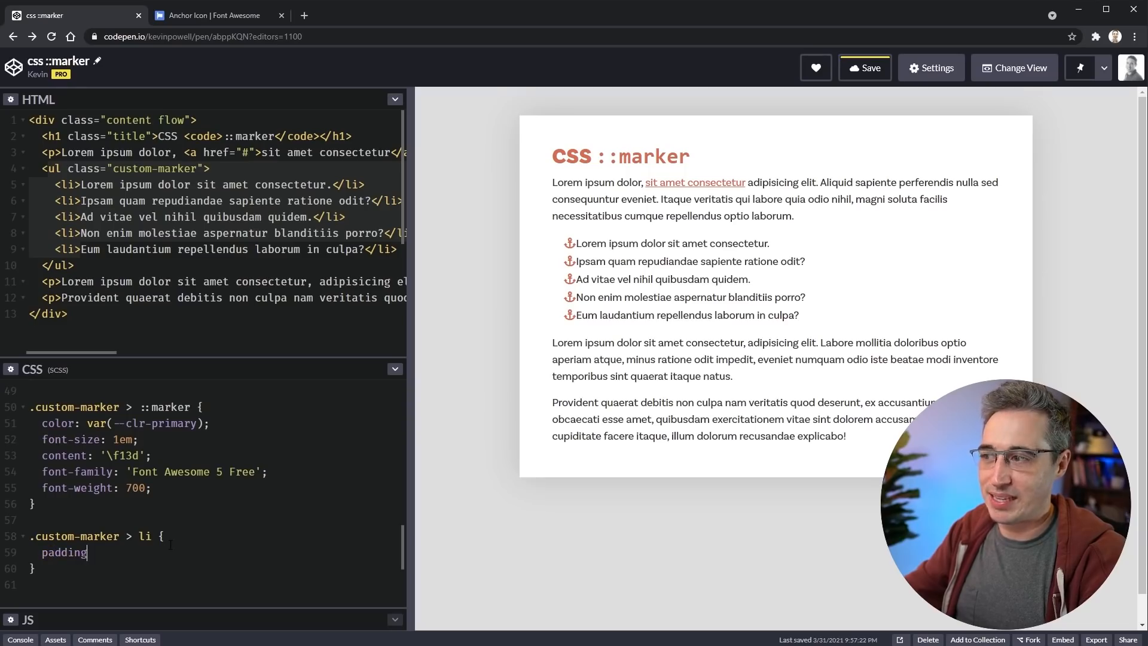
pyautogui.write('-')
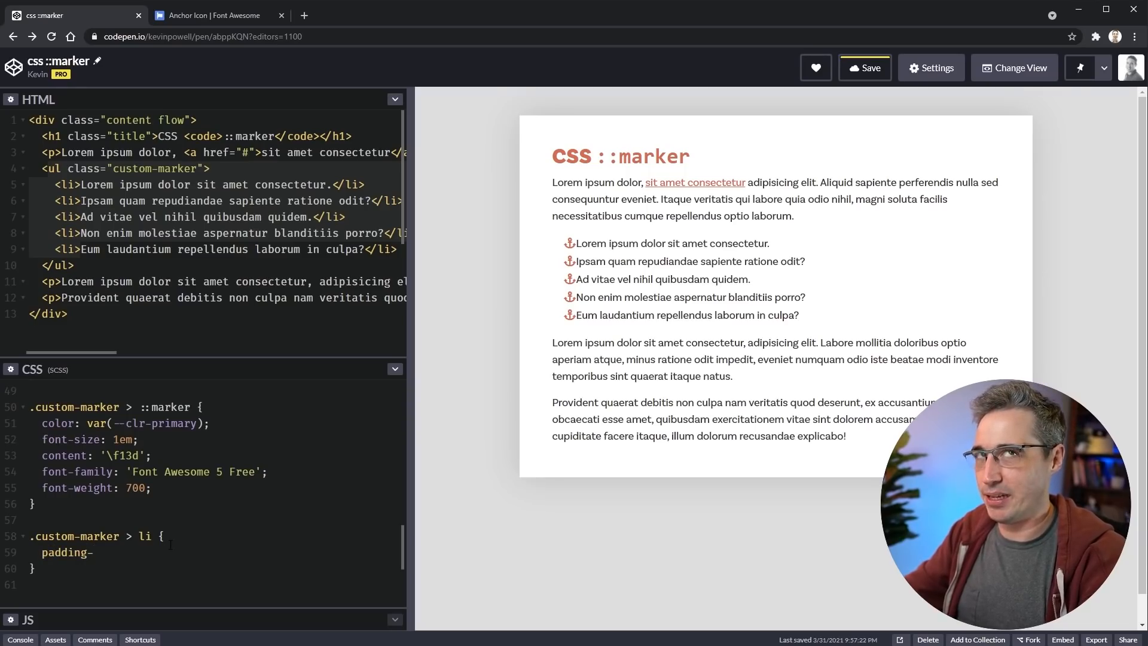
pyautogui.write('left:')
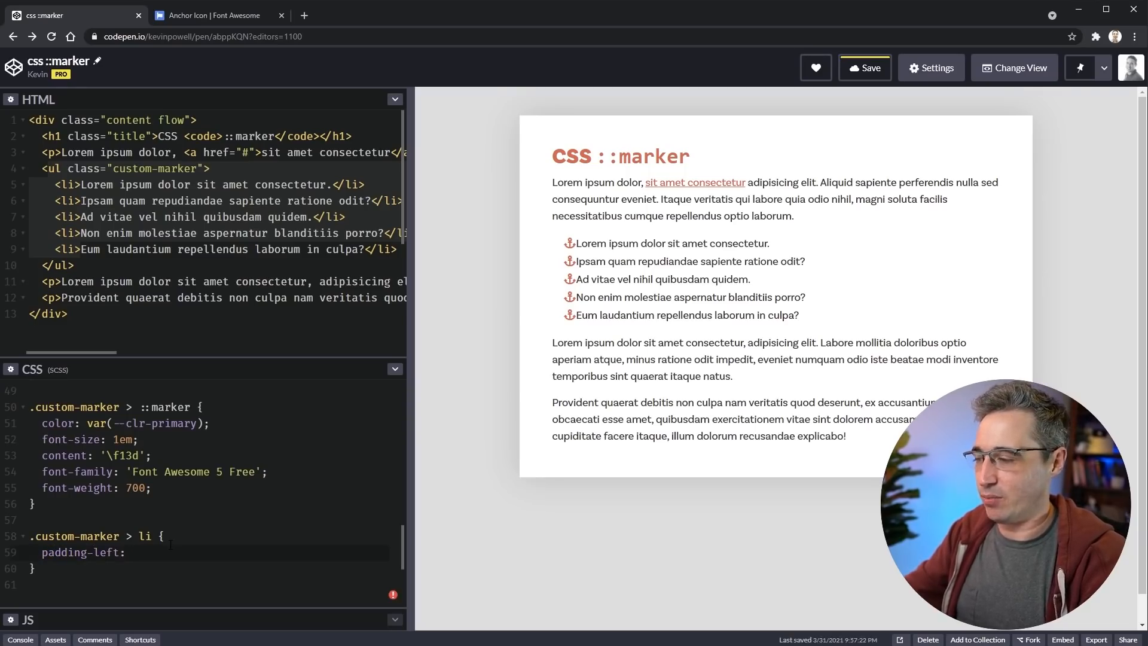
pyautogui.write('.5em;')
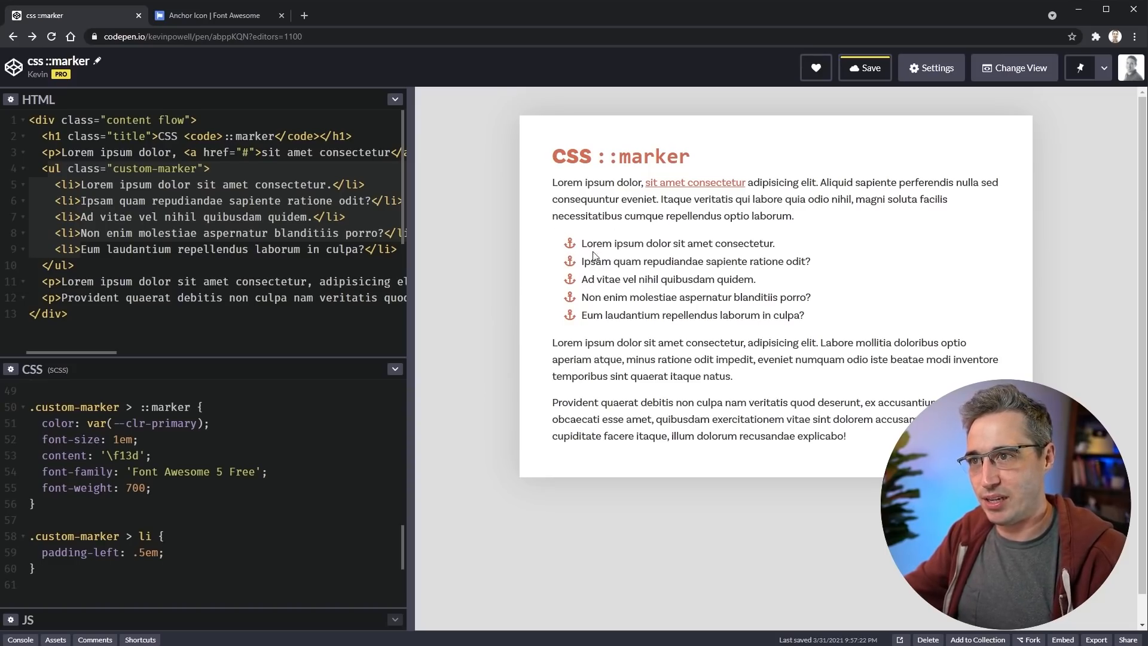
pyautogui.scroll(-3)
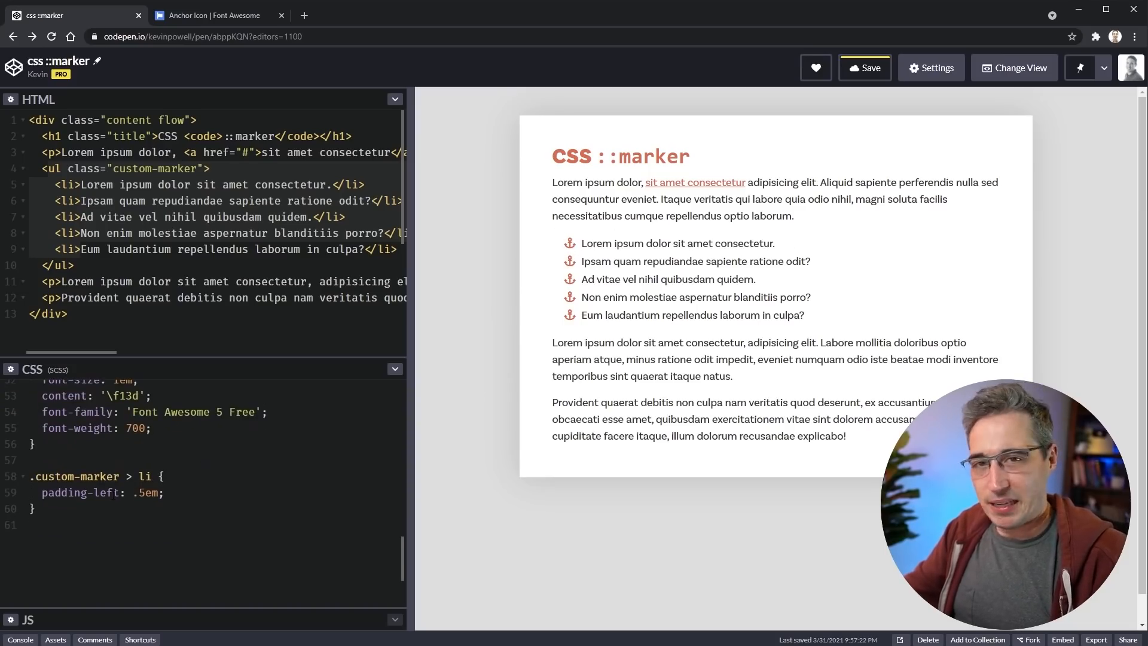